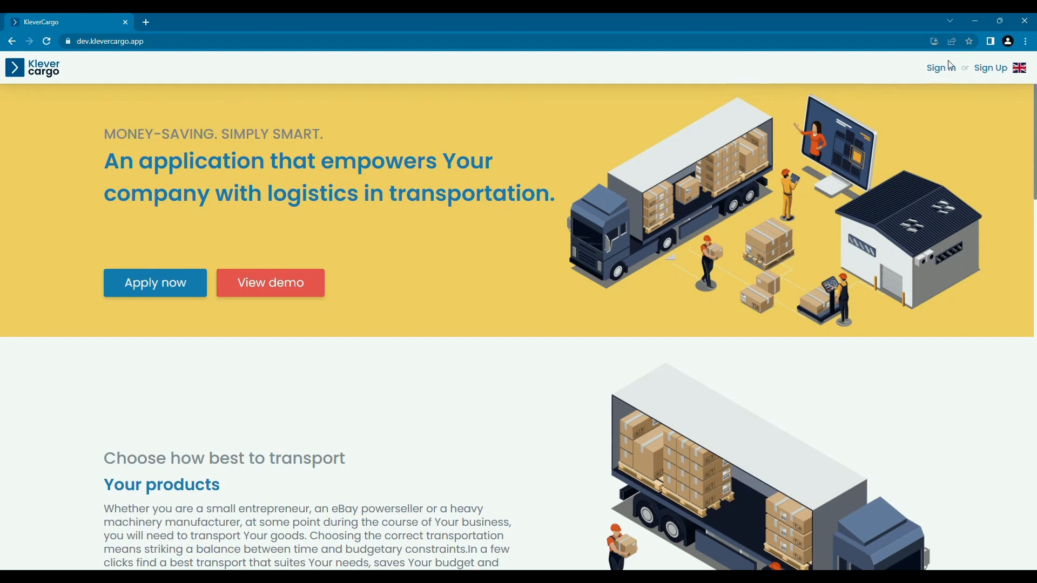
pyautogui.moveTo(936, 67)
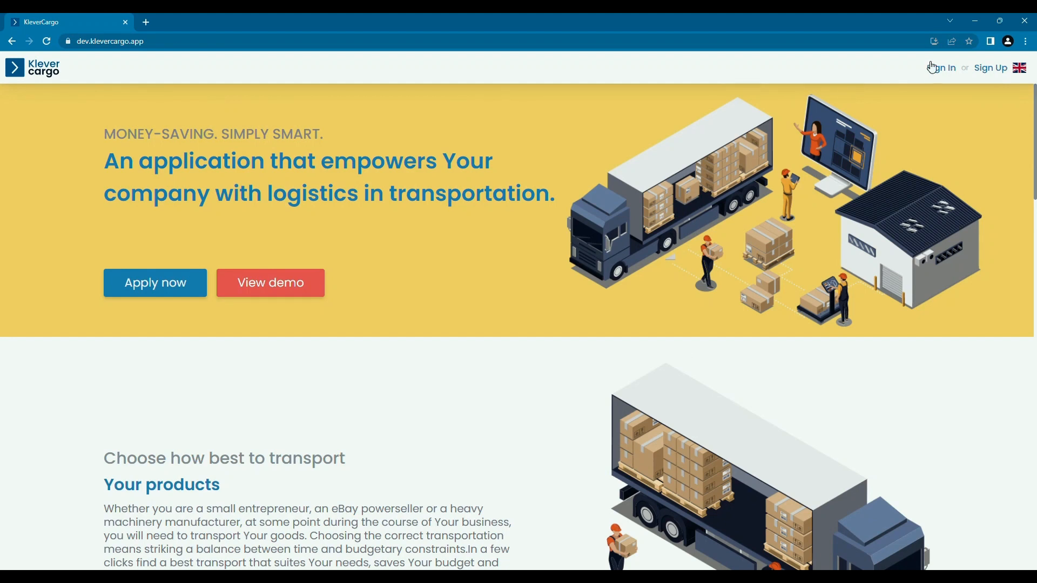
pyautogui.click(990, 67)
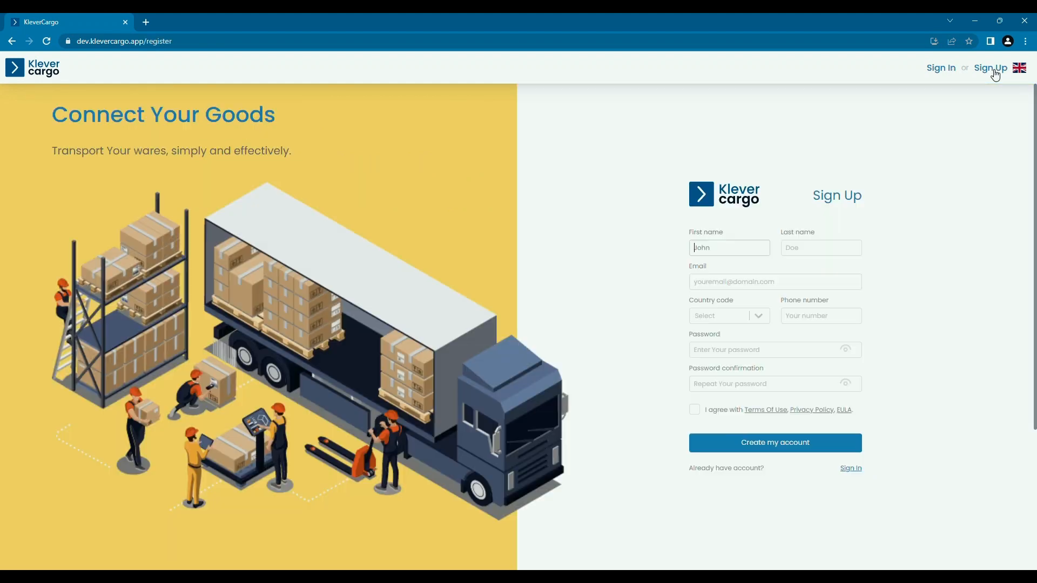
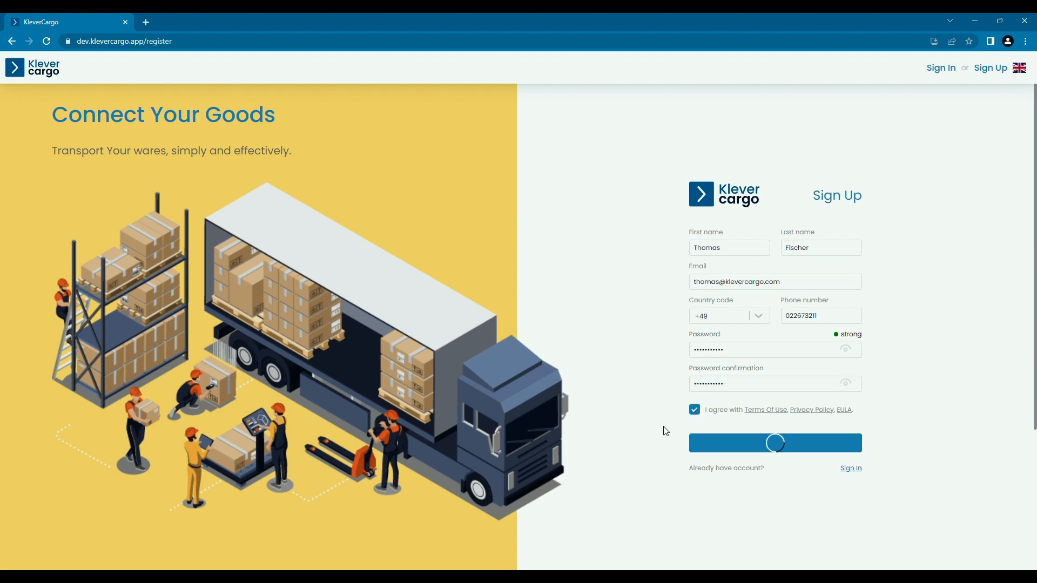
pyautogui.click(774, 442)
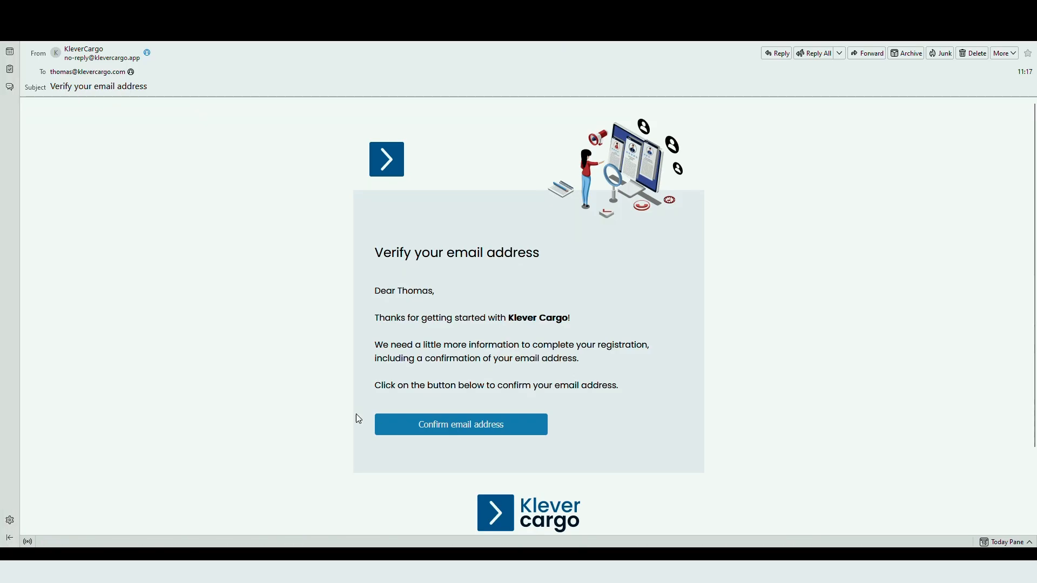
pyautogui.moveTo(461, 424)
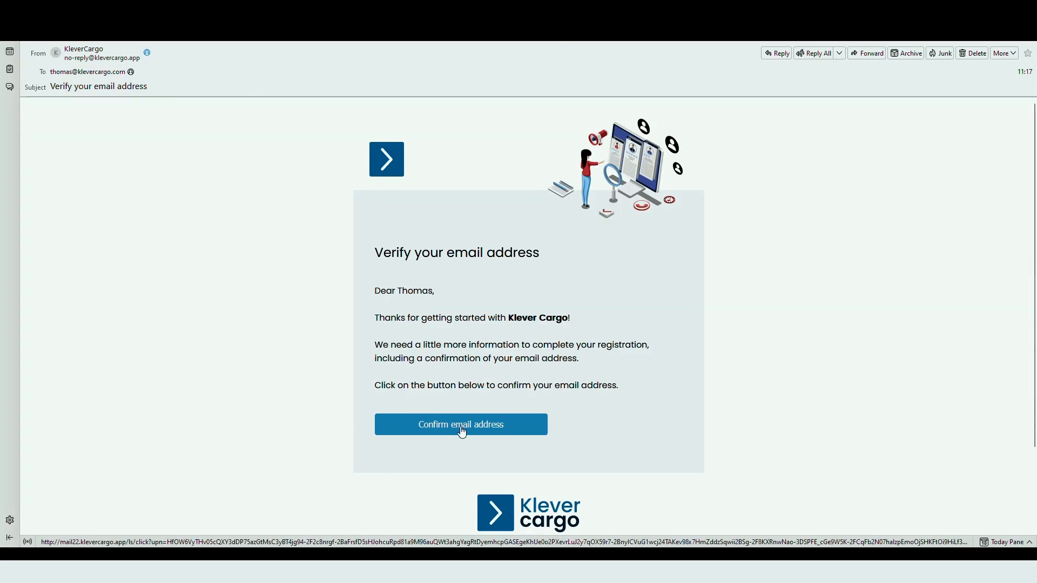
pyautogui.moveTo(359, 410)
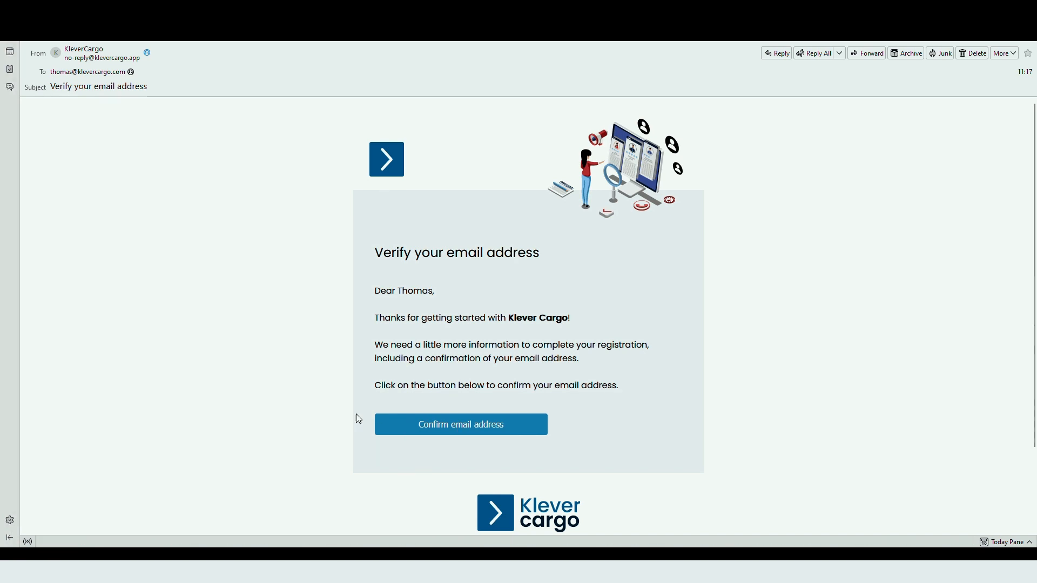
pyautogui.click(460, 424)
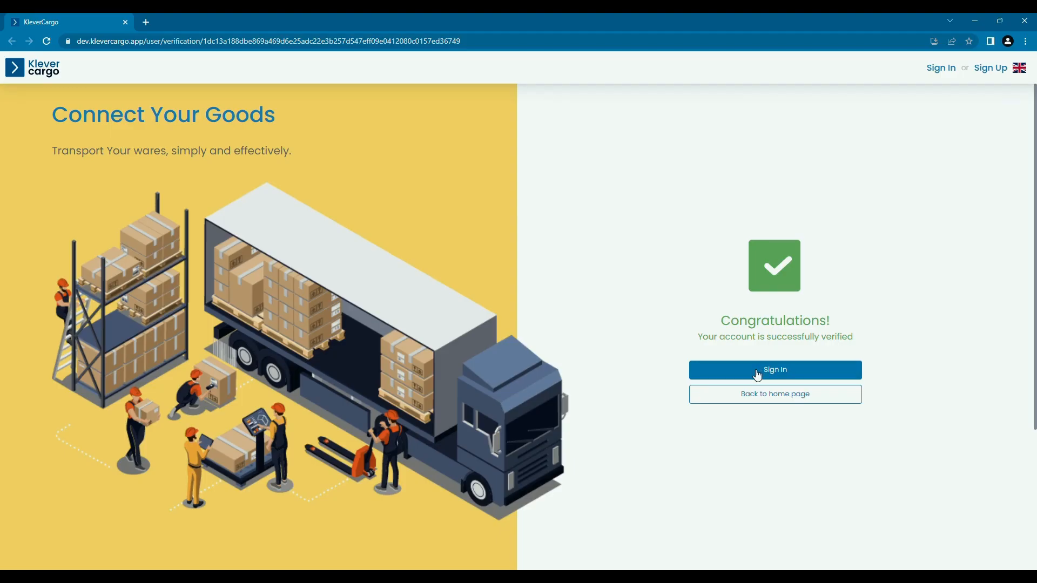
pyautogui.click(774, 369)
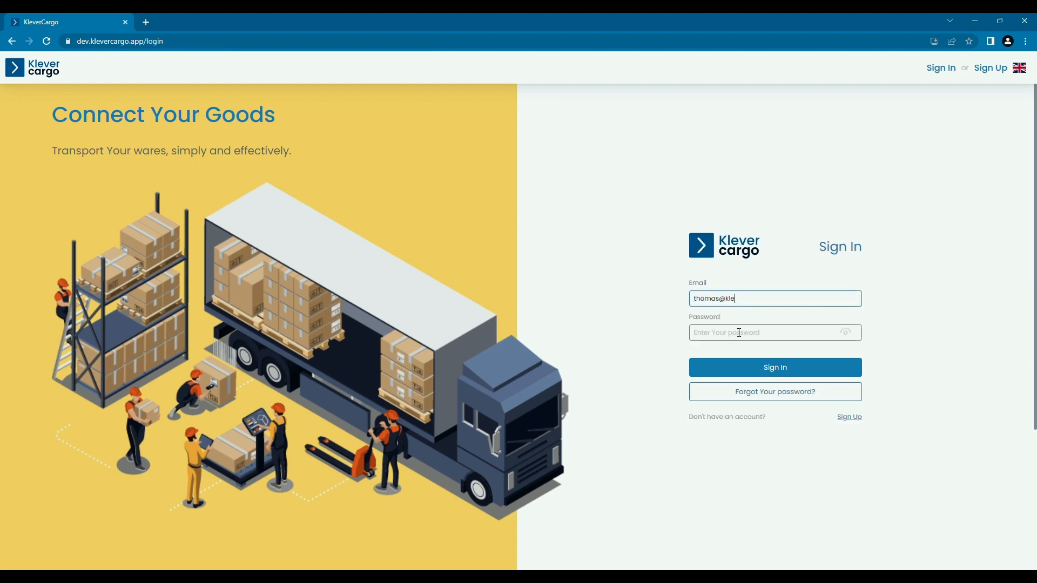
pyautogui.write('vercargo.com')
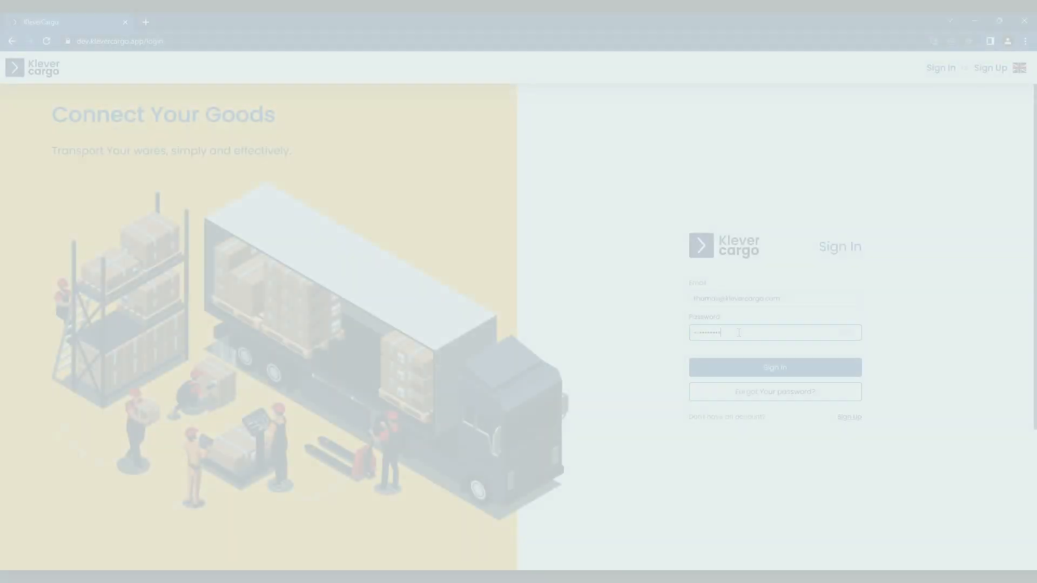
pyautogui.click(774, 367)
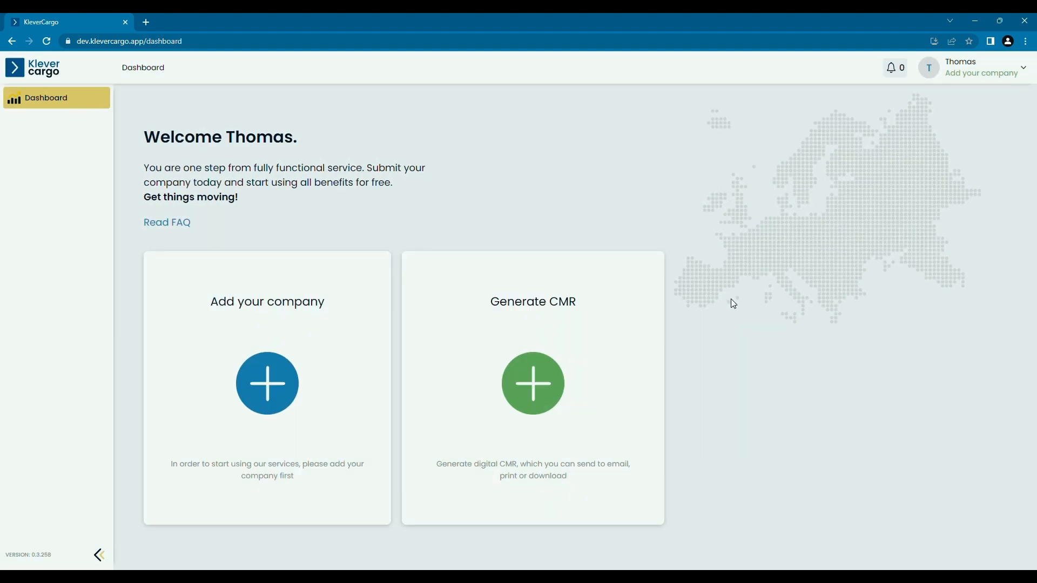
pyautogui.moveTo(283, 381)
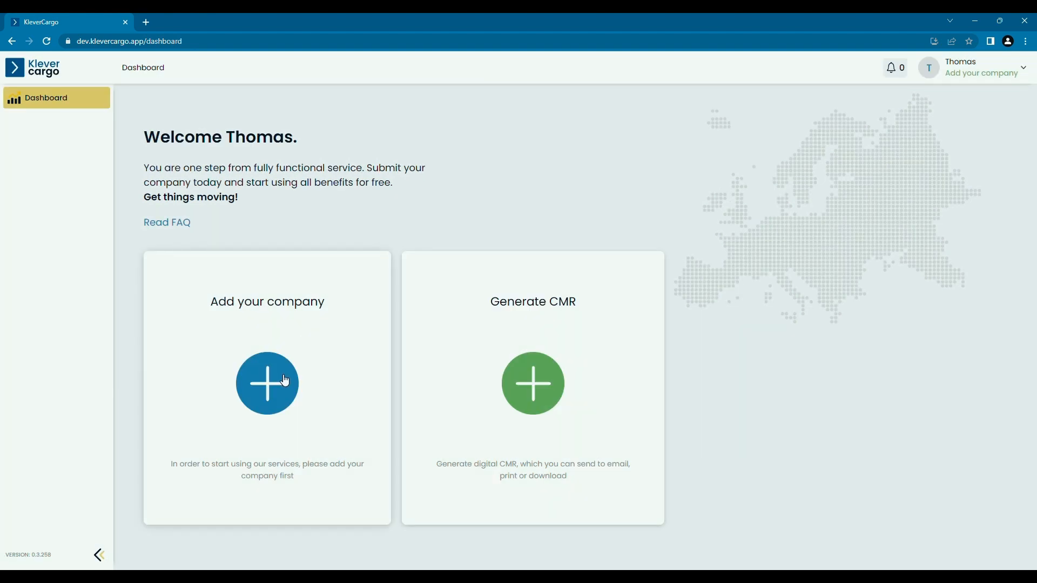
# Add a company with VAT ID 123456 and CIN 654321, proceeding to company details.
pyautogui.click(266, 384)
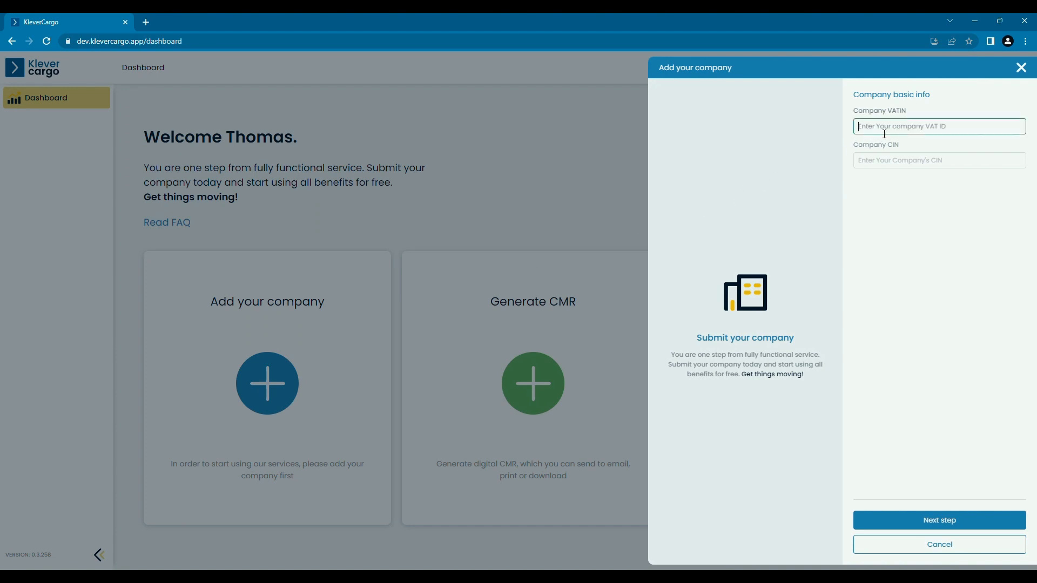
pyautogui.write('123456')
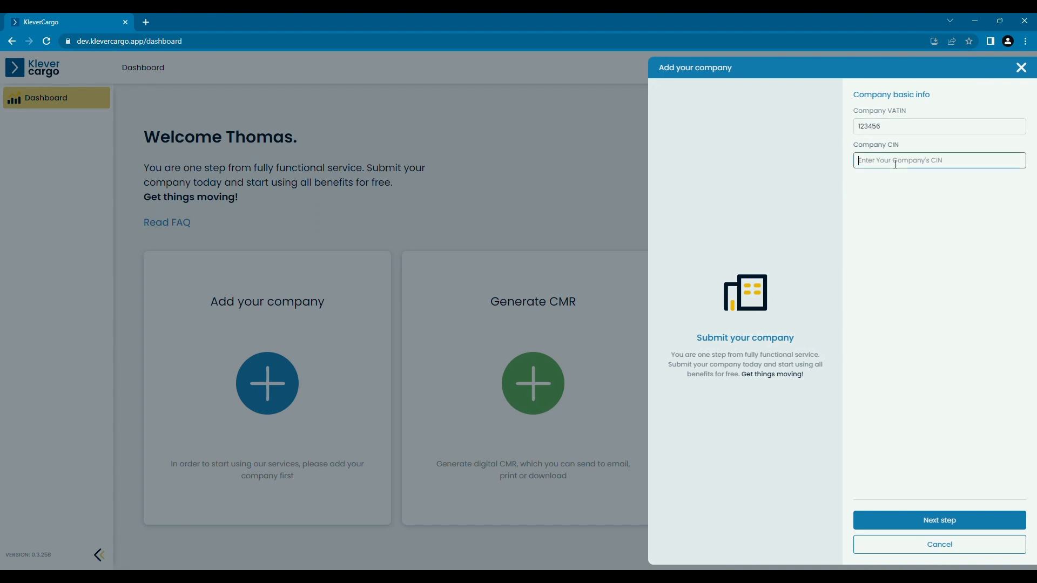
pyautogui.write('654321')
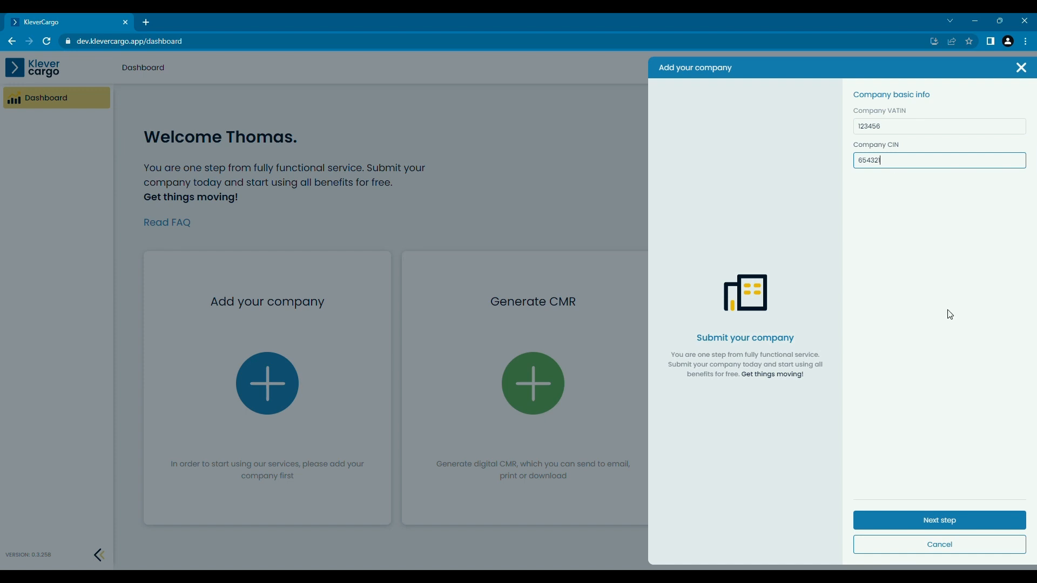
pyautogui.click(937, 520)
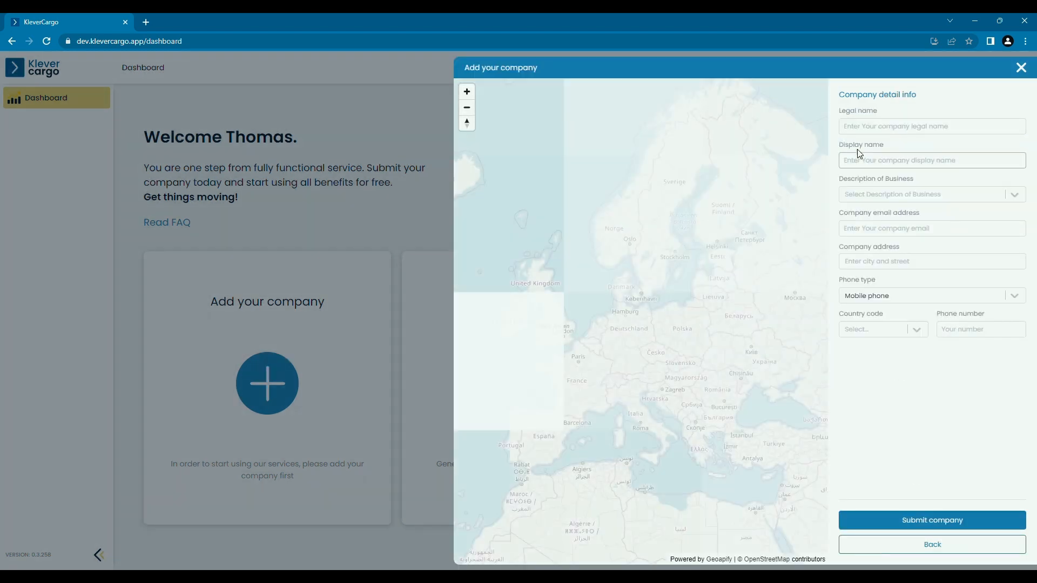
pyautogui.write('klevercargo, a.s.')
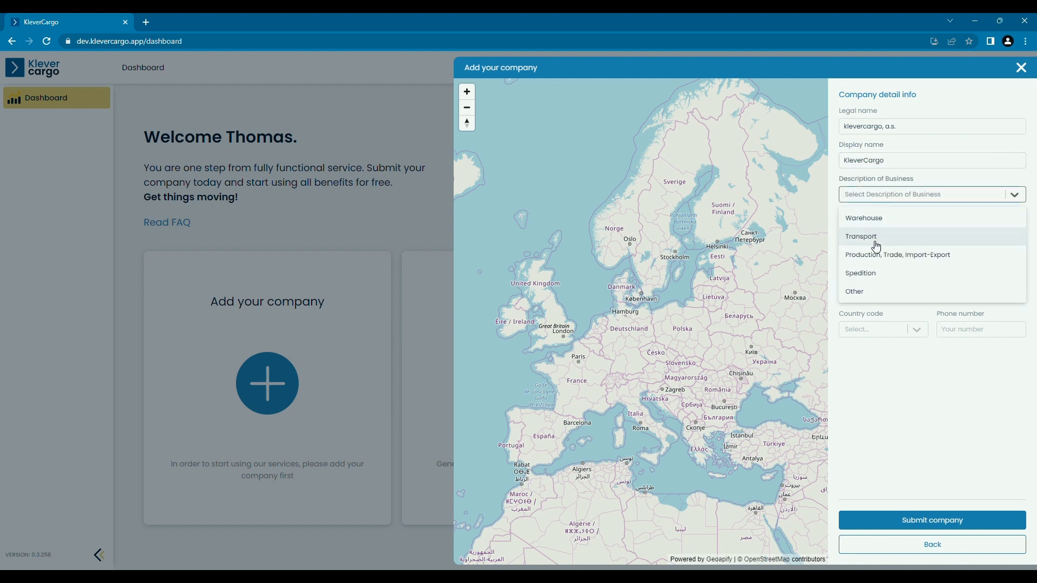
pyautogui.click(898, 254)
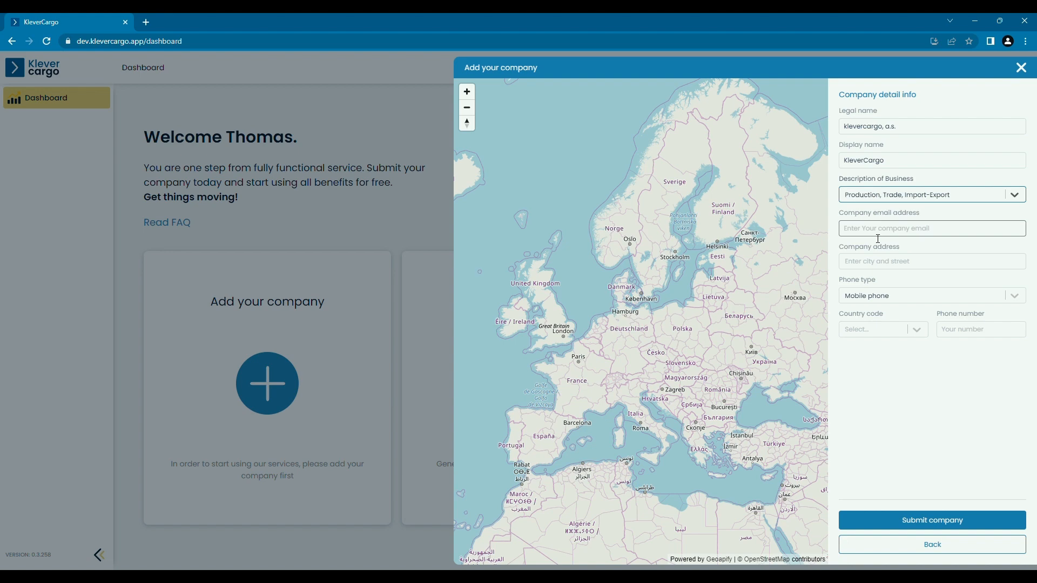
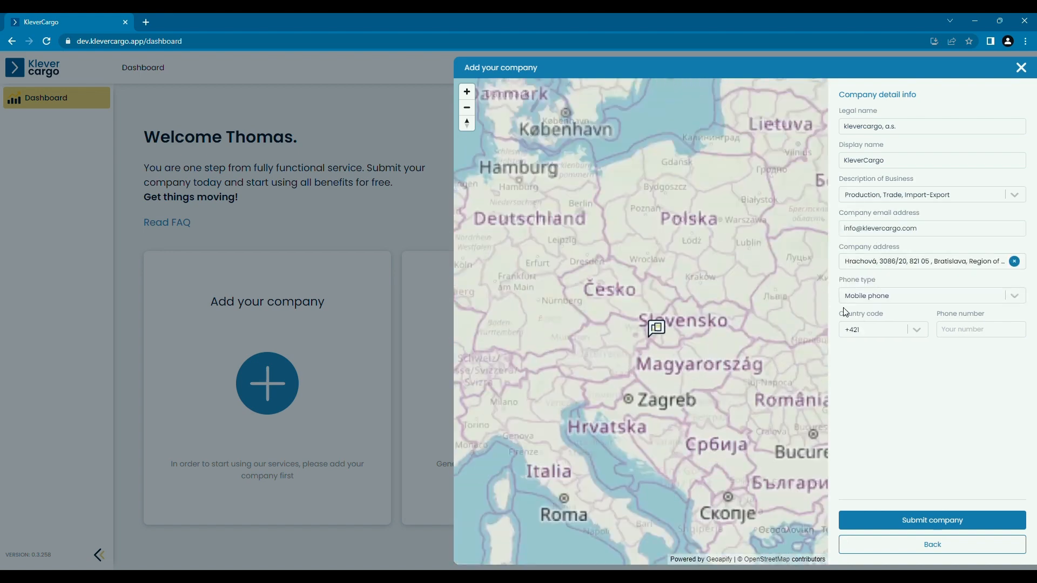
pyautogui.write('5496543')
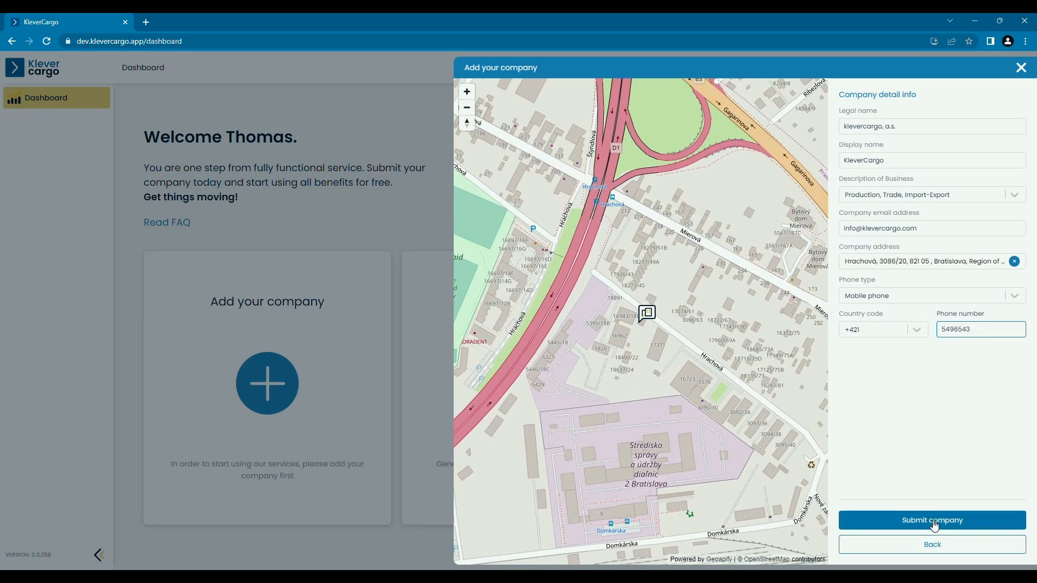
pyautogui.click(931, 520)
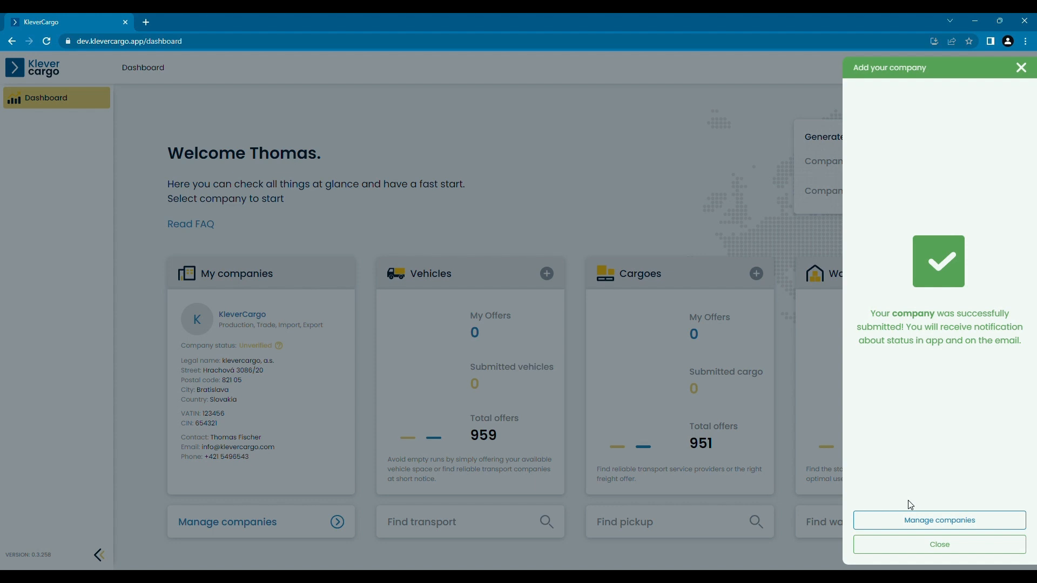
# Close the submission confirmation and open the company verification notification.
pyautogui.click(938, 545)
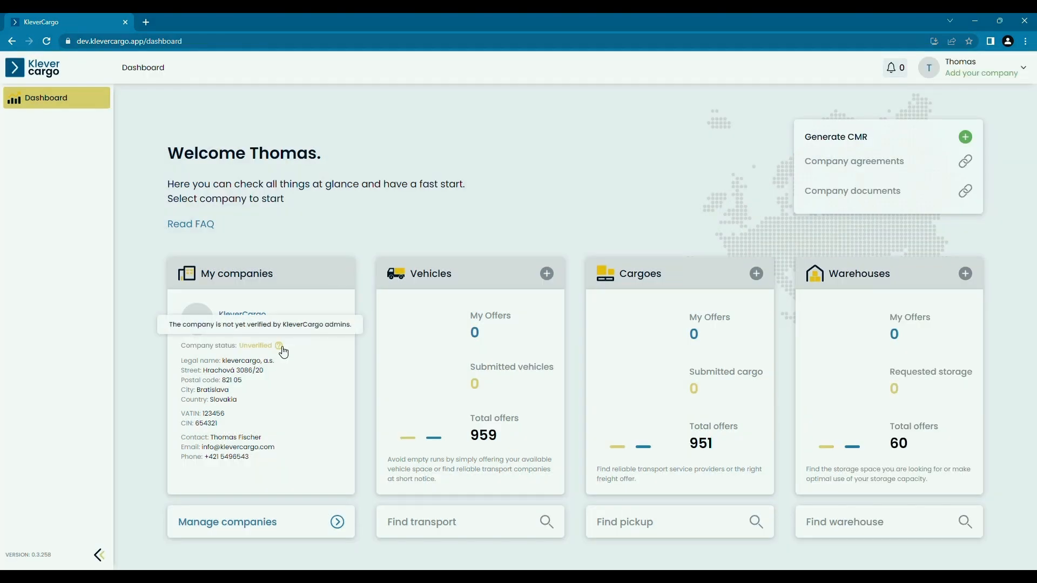
pyautogui.moveTo(232, 436)
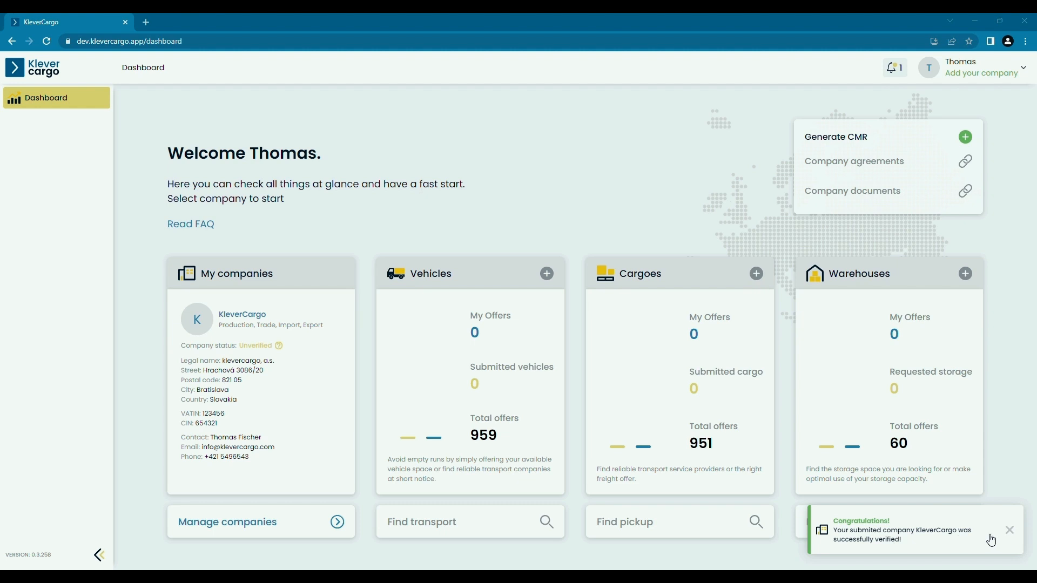
pyautogui.click(895, 67)
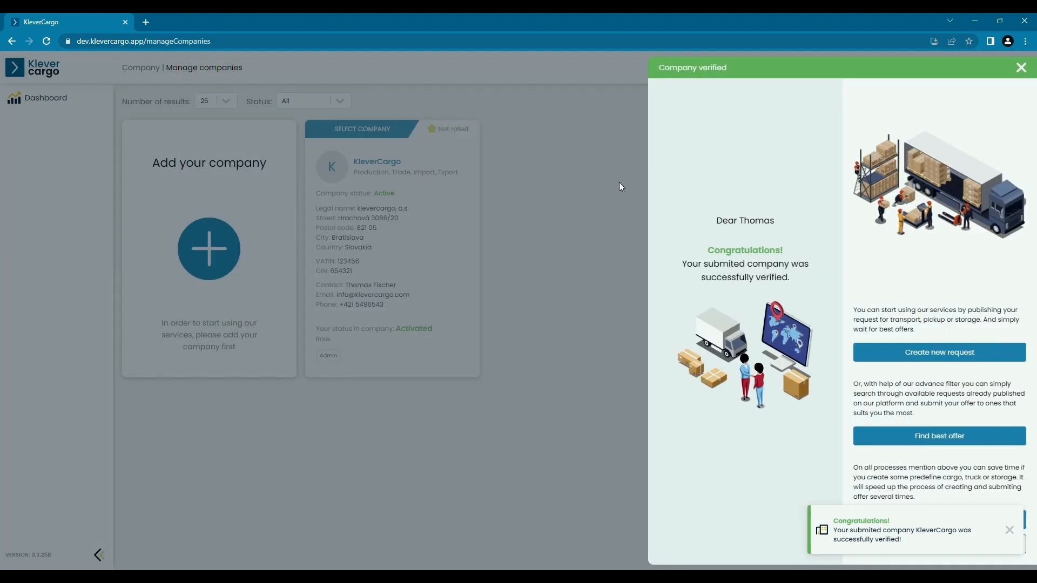
pyautogui.moveTo(837, 227)
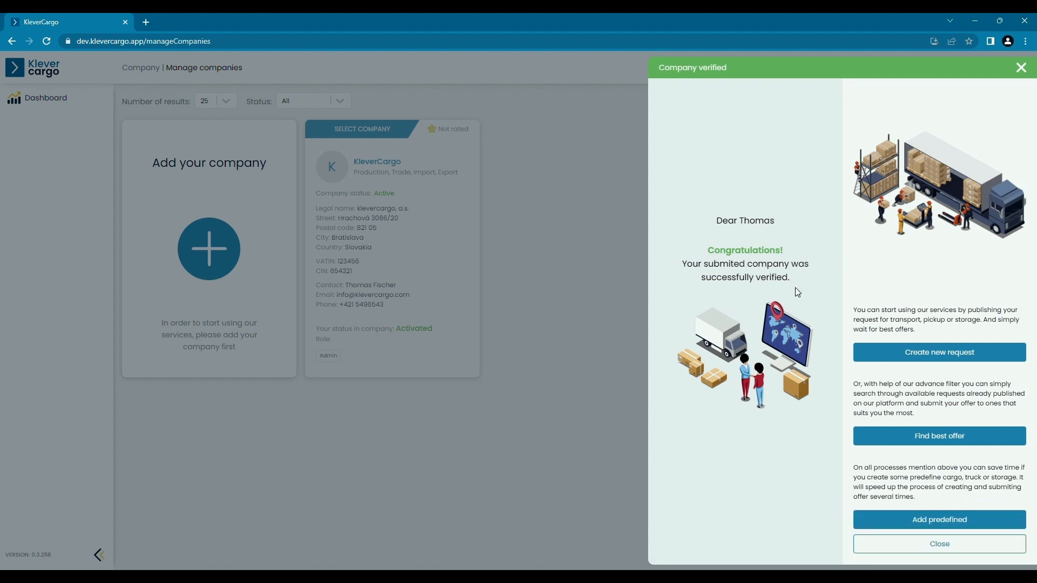
pyautogui.click(939, 544)
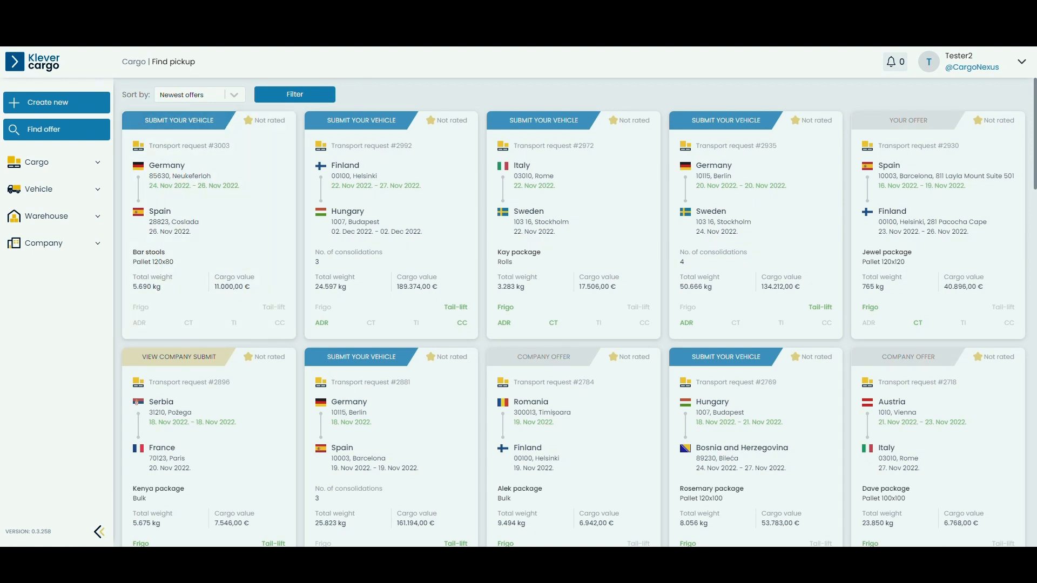
# Offer a saved company vehicle for request #3003 at 900 € with 15-day payment.
pyautogui.click(178, 120)
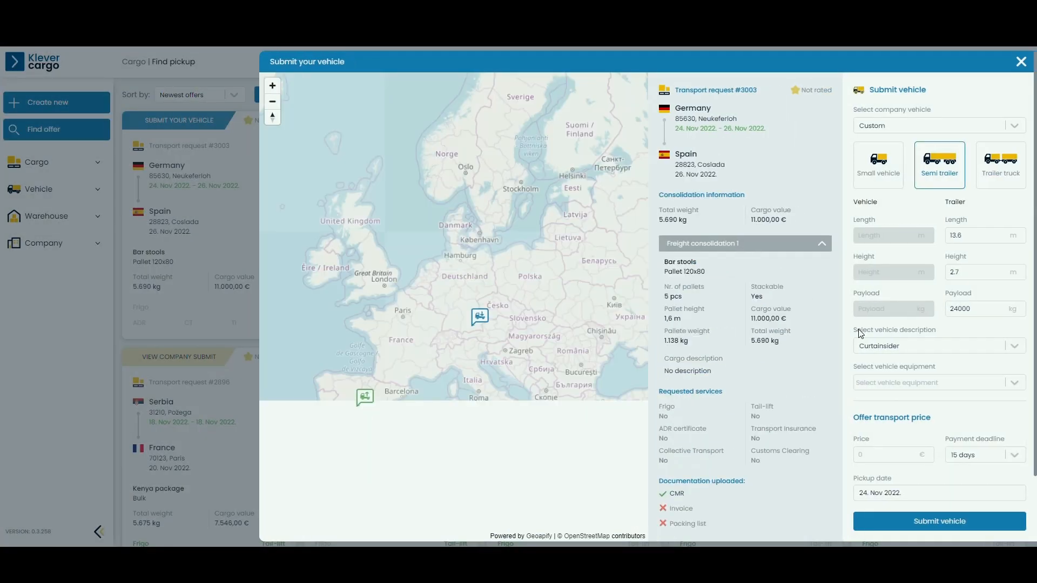
pyautogui.click(932, 124)
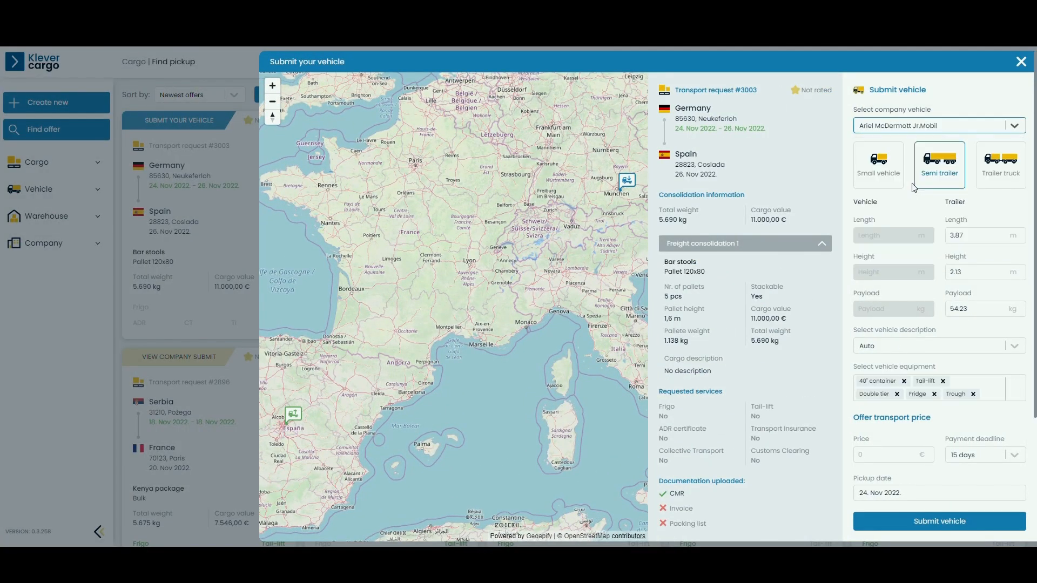
pyautogui.scroll(-3)
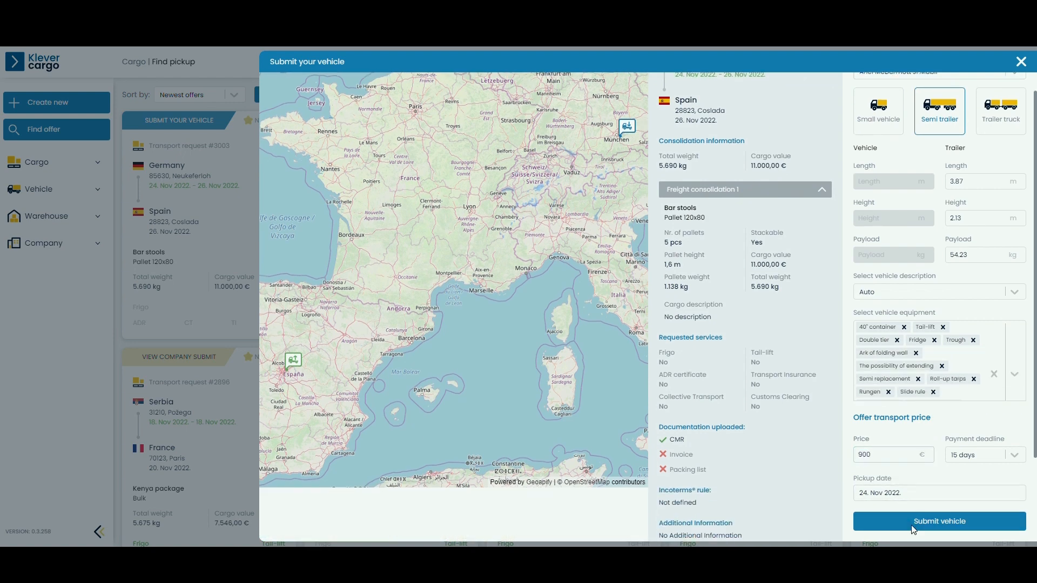
pyautogui.click(938, 521)
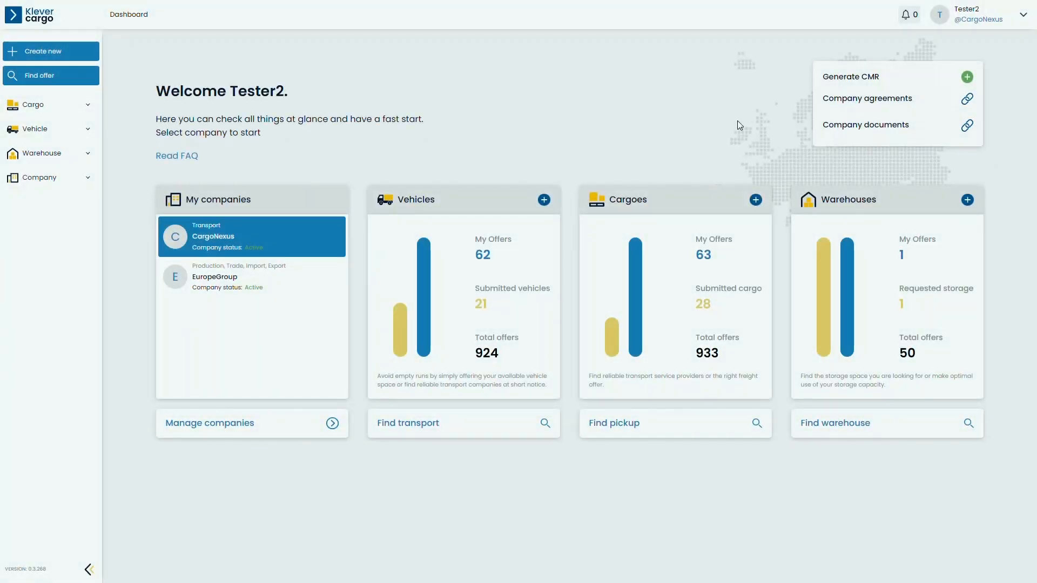
pyautogui.moveTo(242, 73)
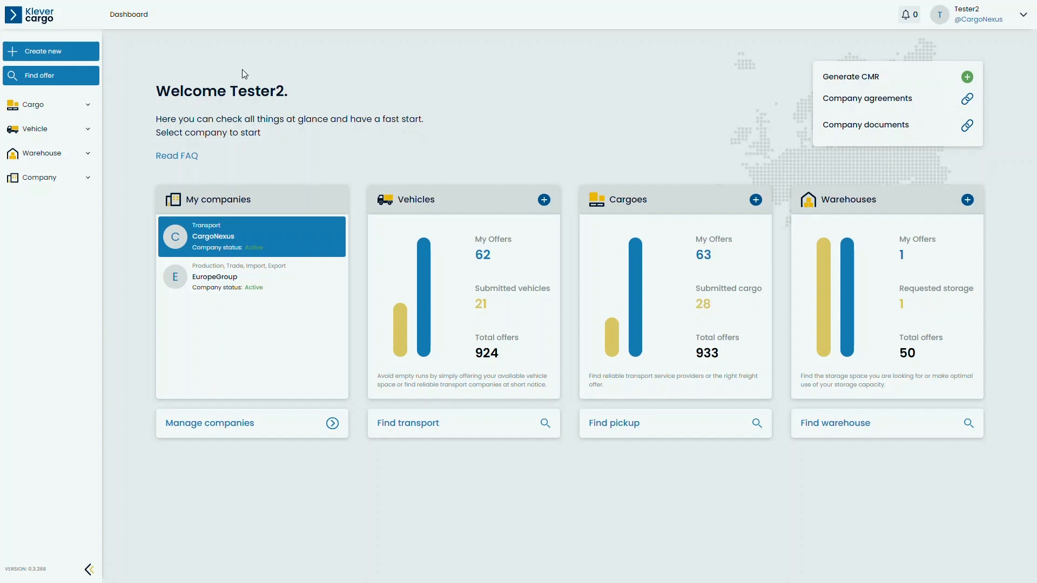
# Open the Create new panel offering transport request, transport offer and storage offer.
pyautogui.click(50, 50)
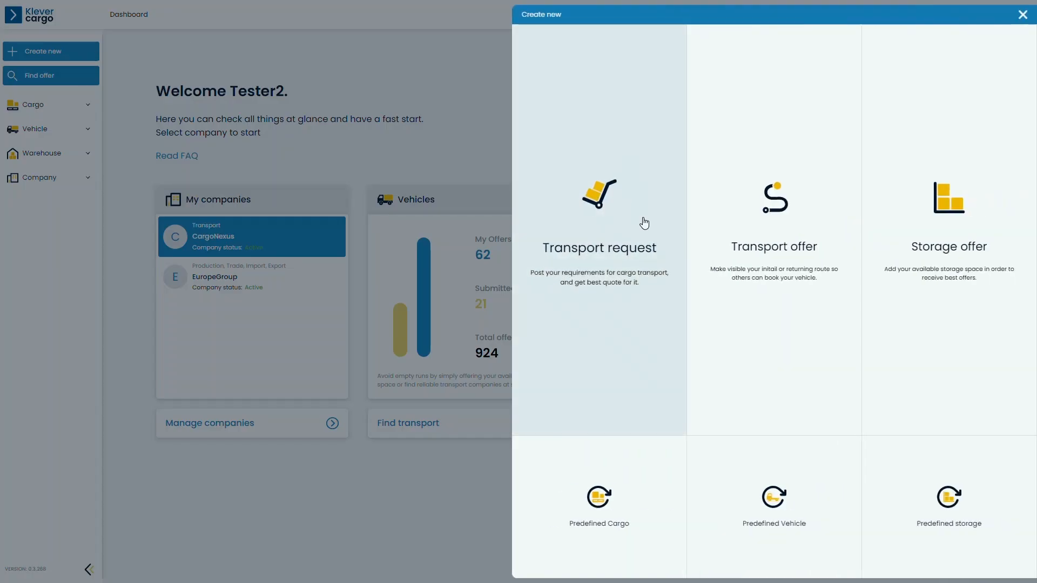
# Fill a transport request from Gammelagervej, Ikast: 5 stackable pallets of bar stools, 1.8 m, 120 kg.
pyautogui.click(598, 247)
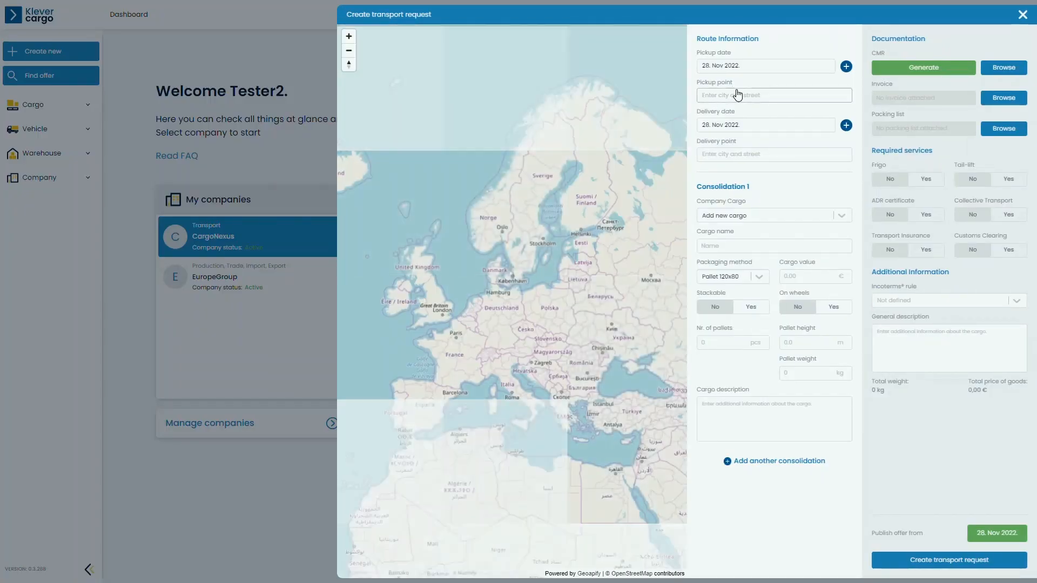
pyautogui.write('gammelager')
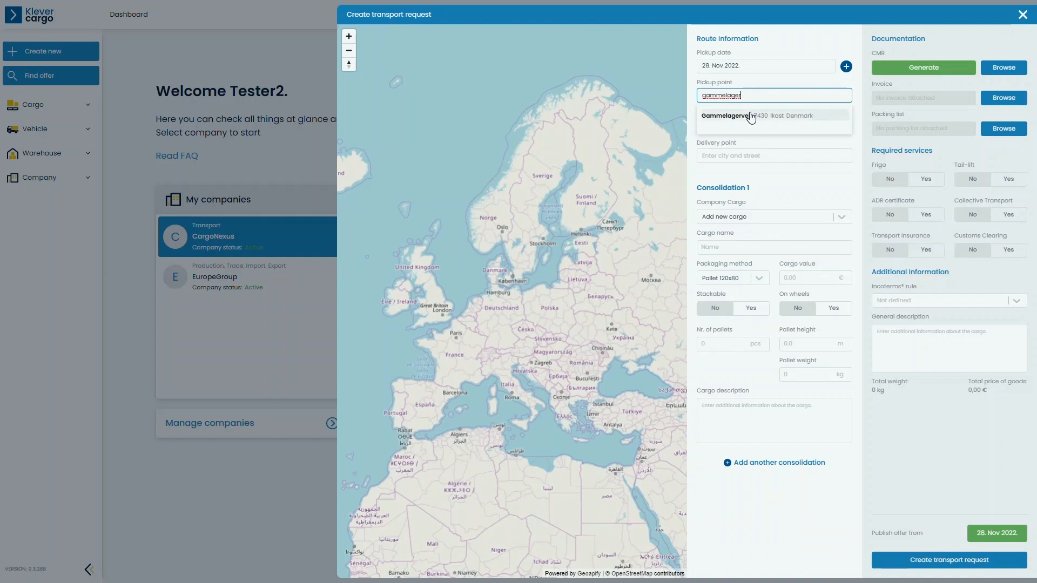
pyautogui.click(756, 115)
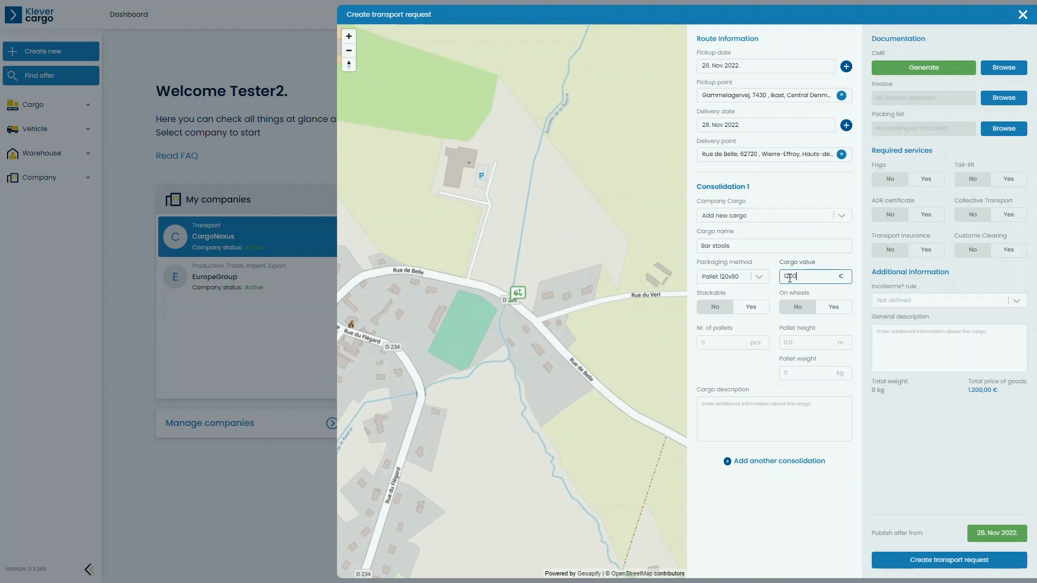
pyautogui.click(750, 307)
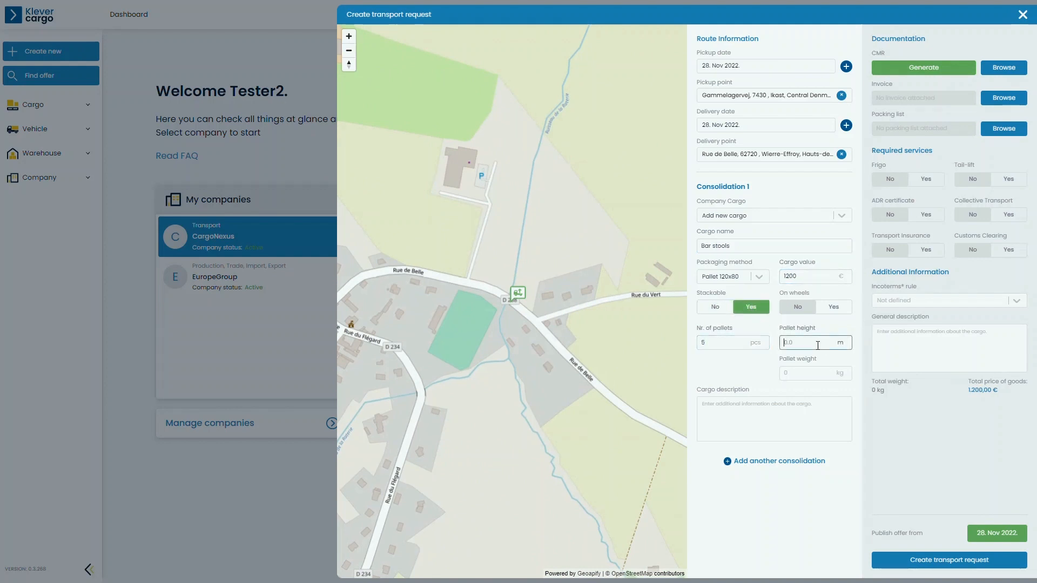
pyautogui.write('1.8')
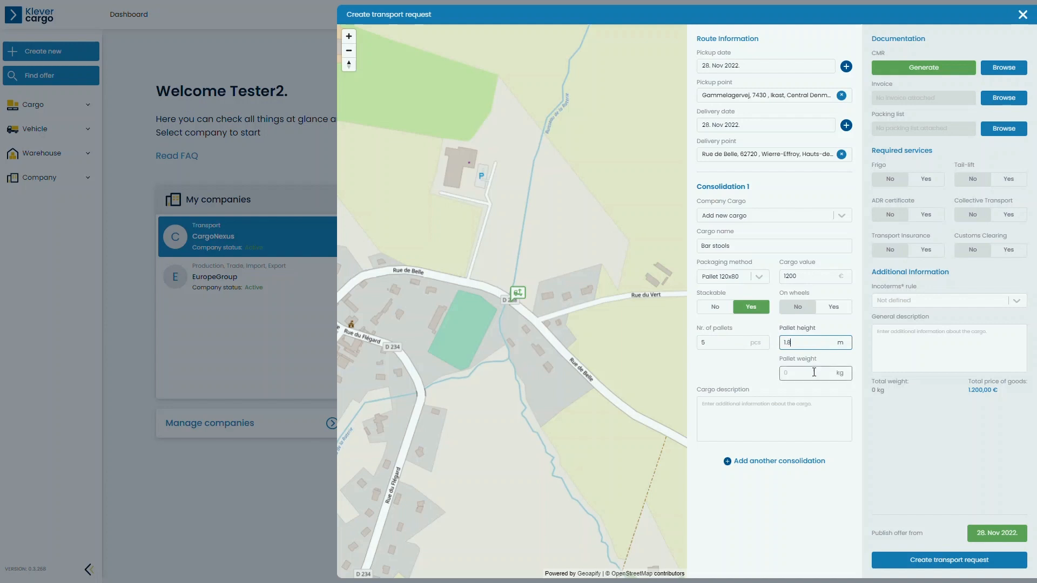
pyautogui.write('120')
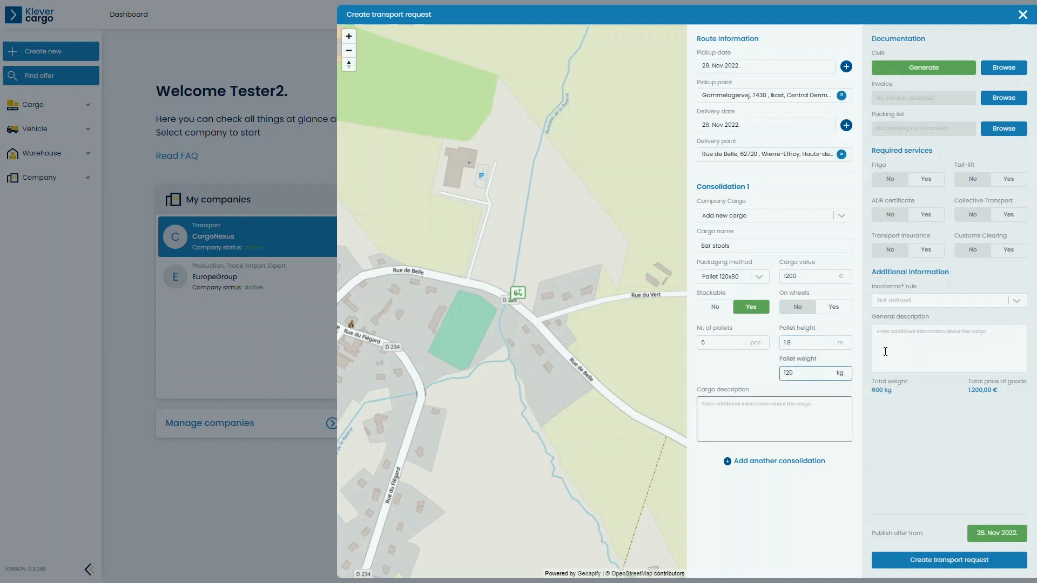
pyautogui.moveTo(923, 67)
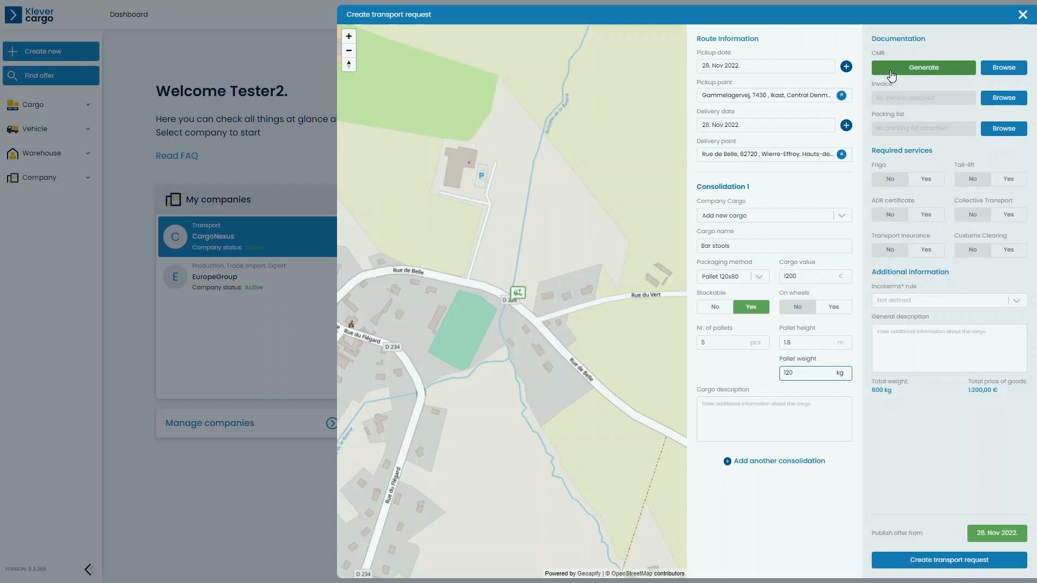
# Generate a CMR from the request details and attach it.
pyautogui.click(923, 67)
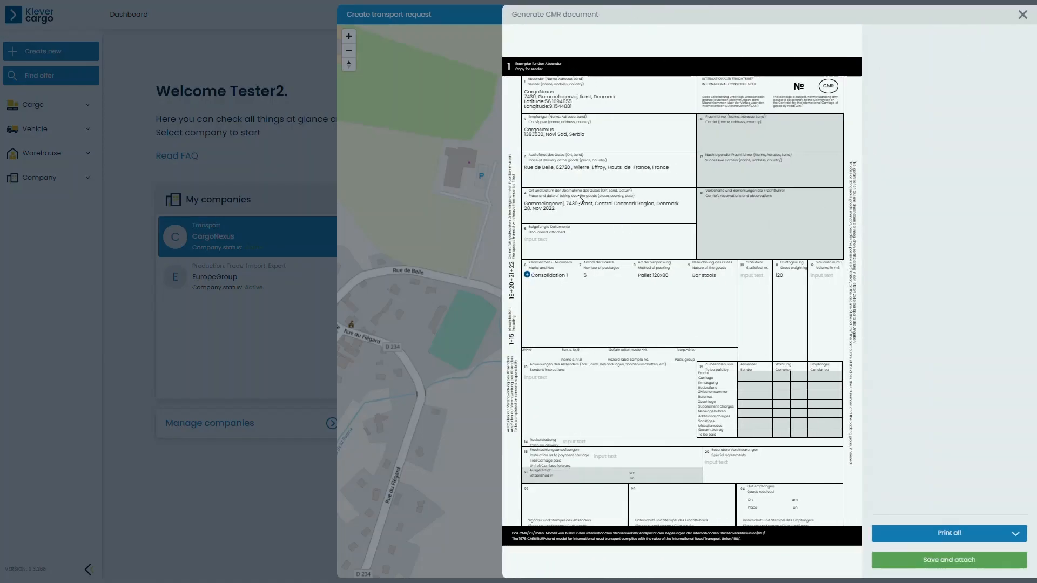
pyautogui.moveTo(761, 336)
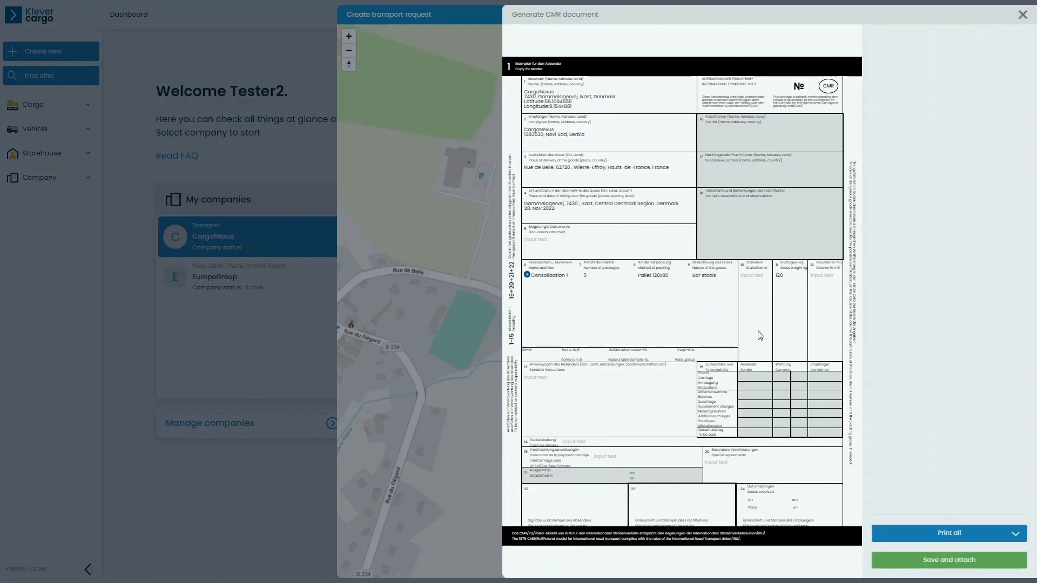
pyautogui.moveTo(947, 533)
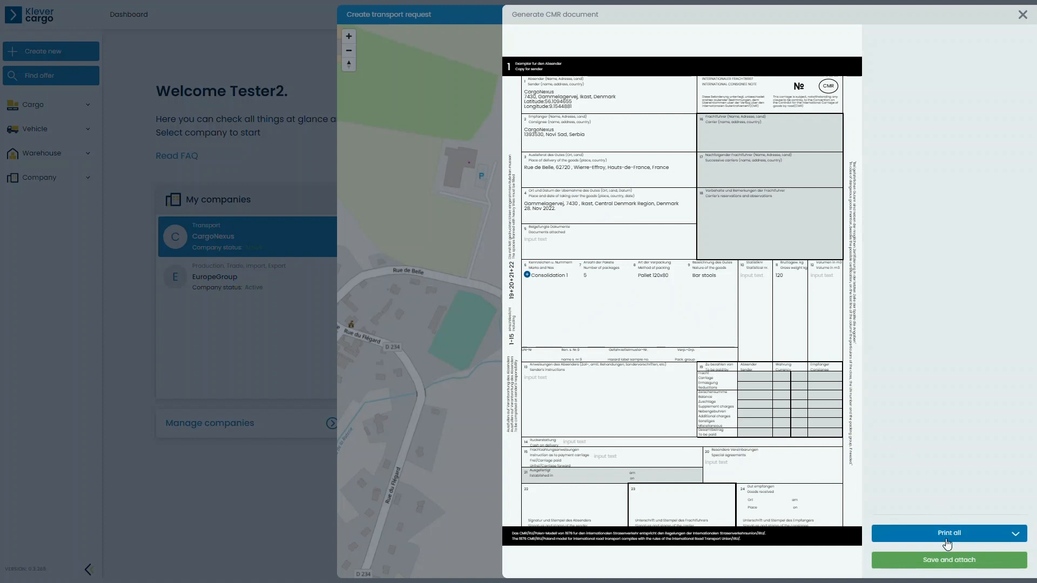
pyautogui.click(947, 559)
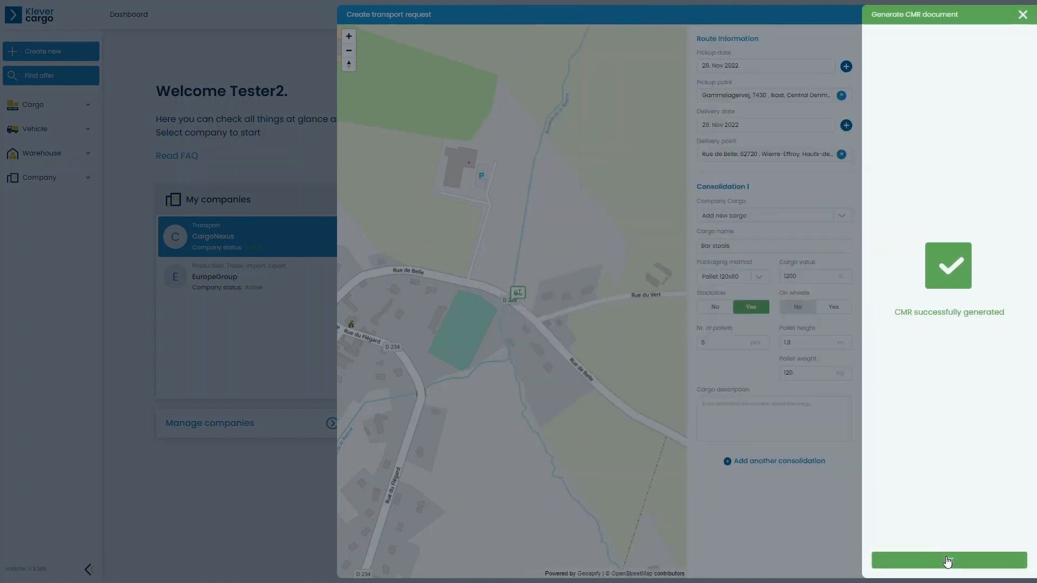
pyautogui.click(947, 560)
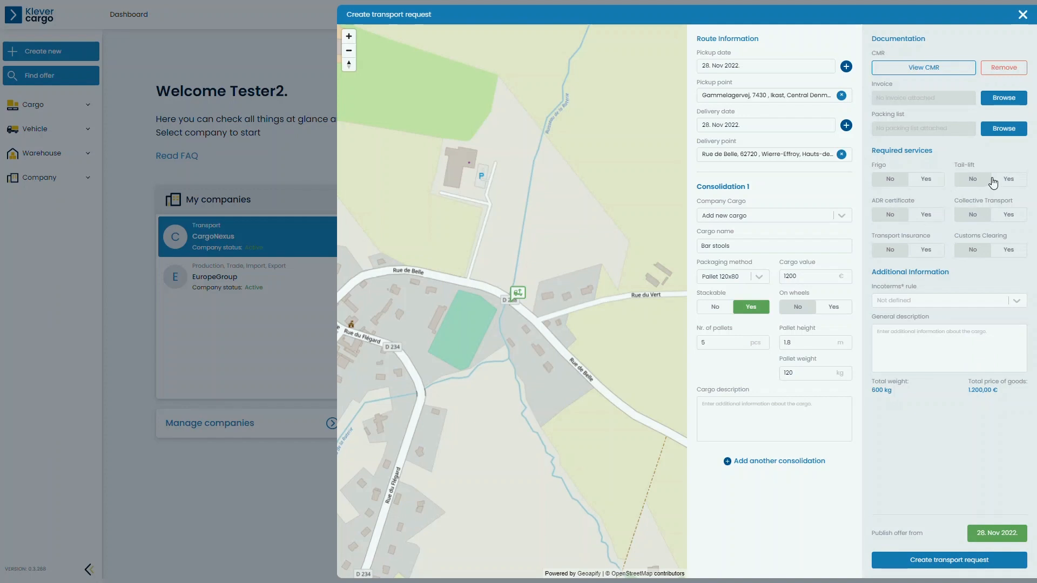
# Require tail-lift and transport insurance, set DAP Incoterms, and post the transport request.
pyautogui.click(1008, 180)
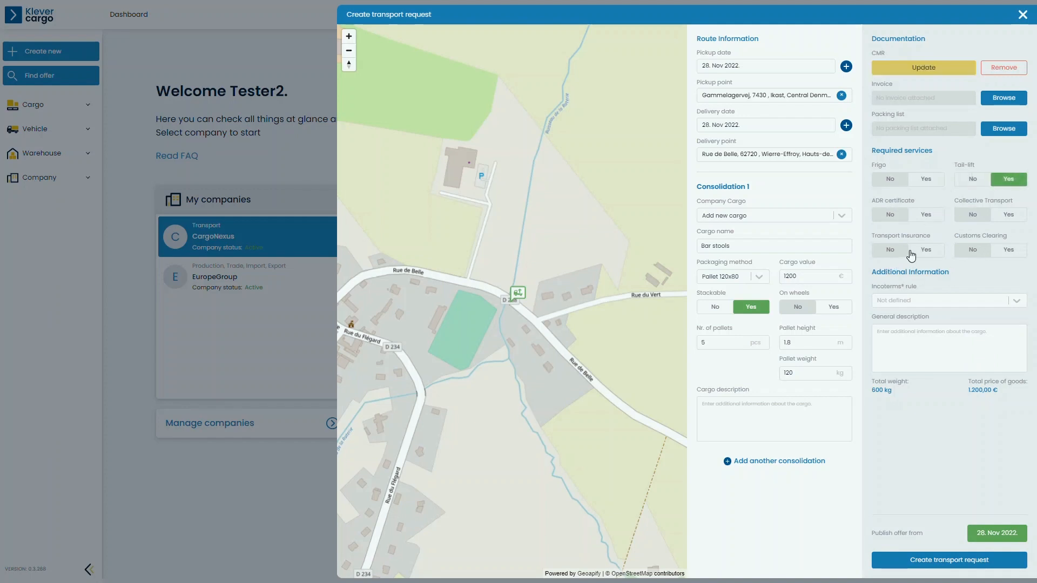
pyautogui.click(925, 249)
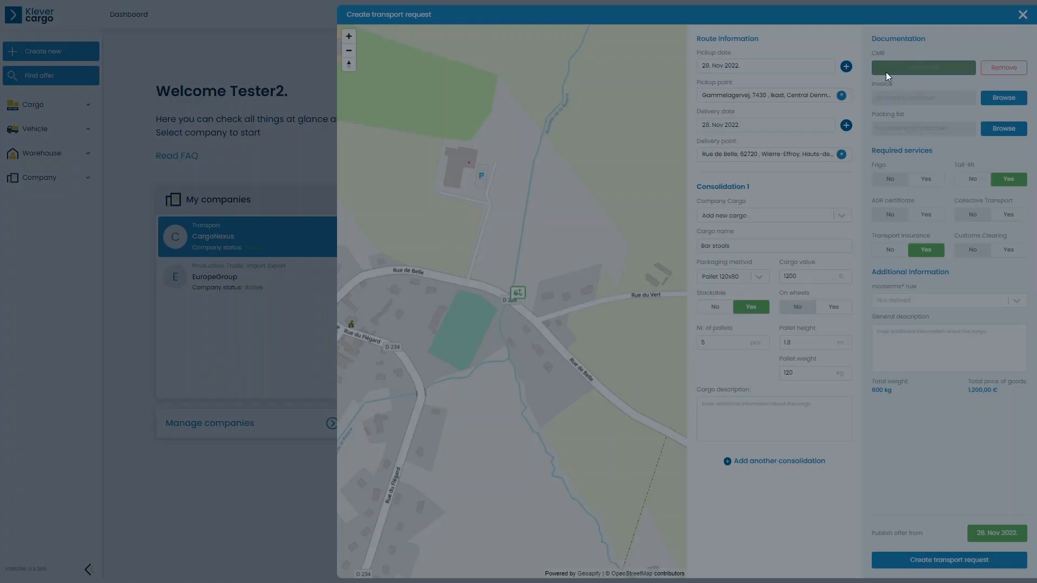
pyautogui.click(922, 67)
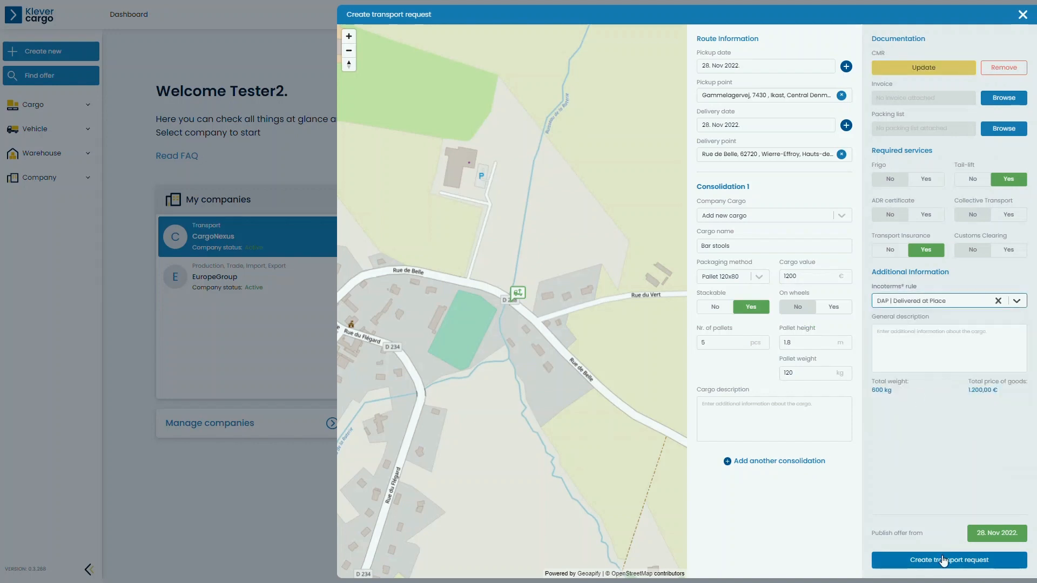
pyautogui.click(947, 560)
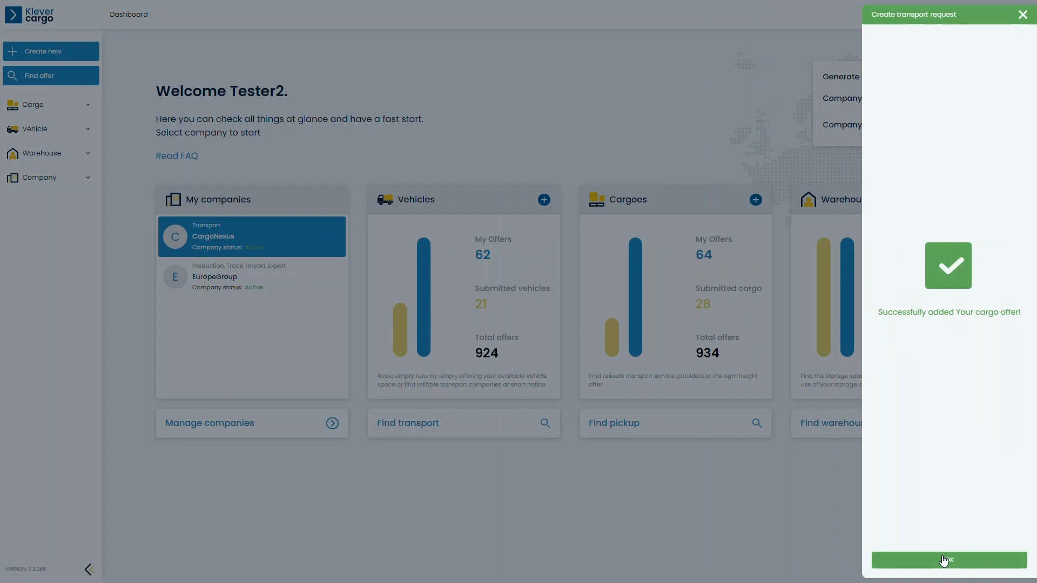
# Dismiss the success message, check notifications, and open My transport requests showing #3001.
pyautogui.click(947, 560)
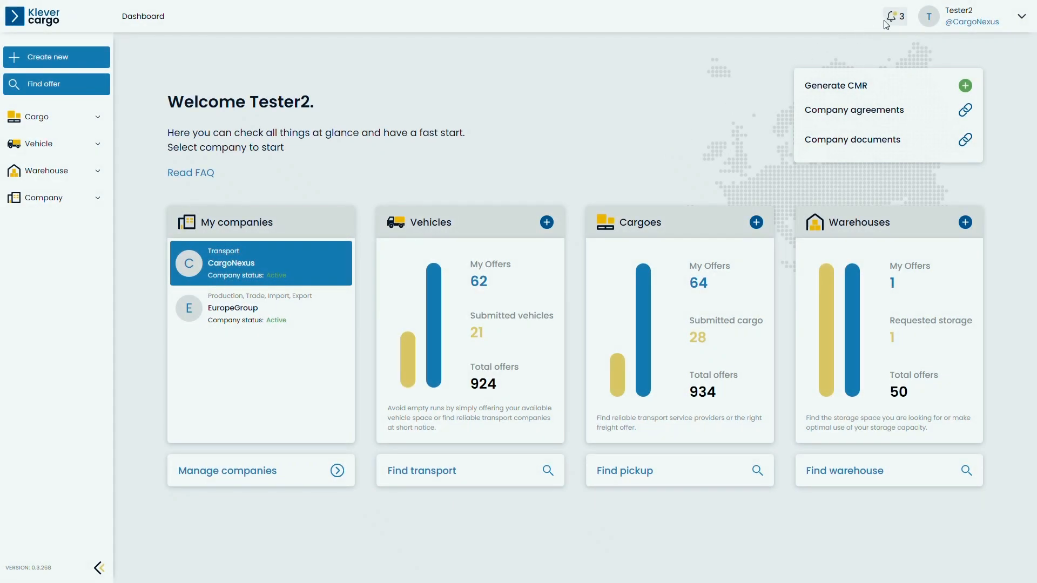
pyautogui.click(892, 15)
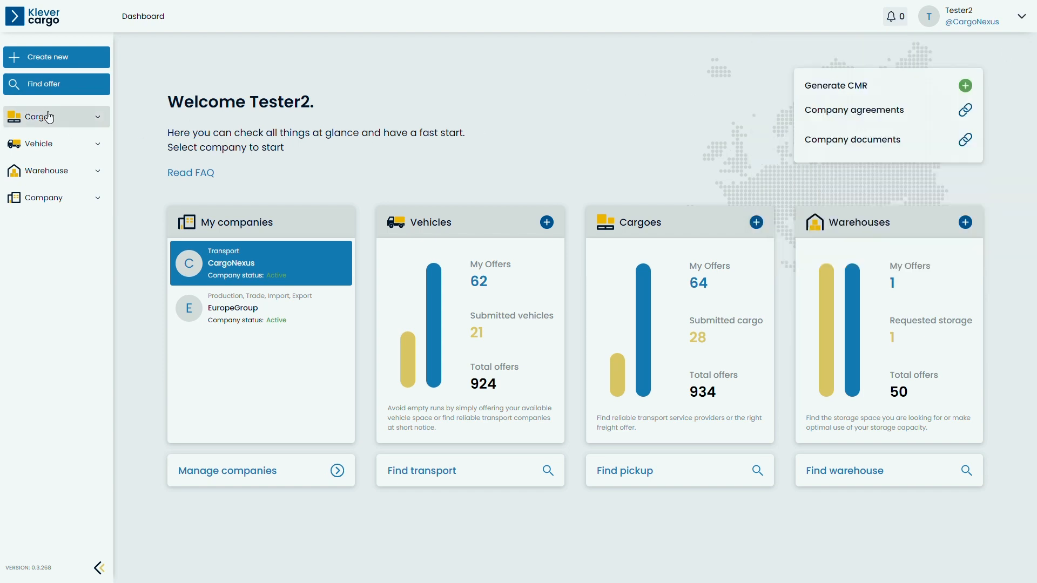
pyautogui.click(37, 117)
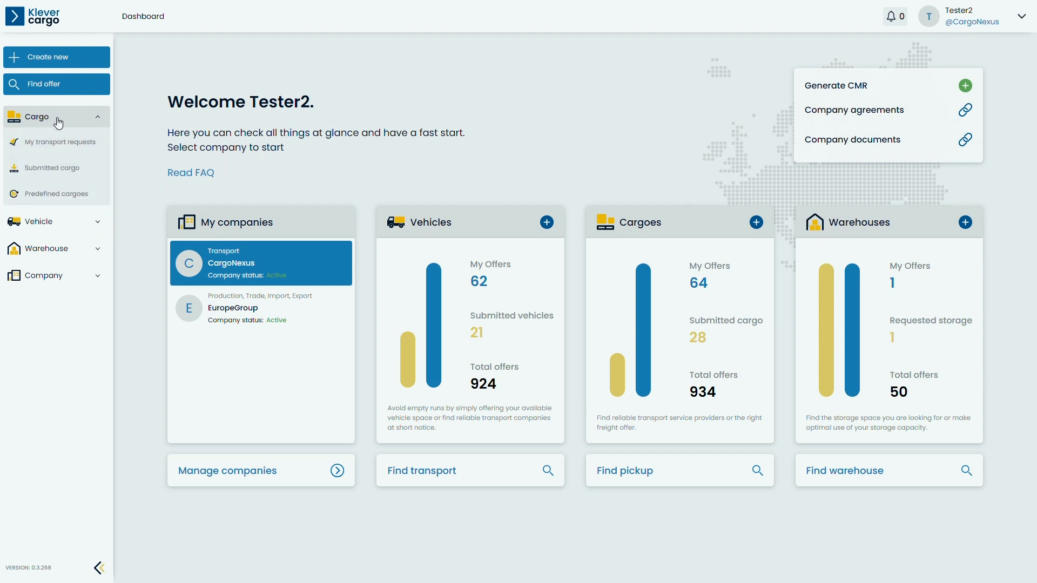
pyautogui.click(58, 142)
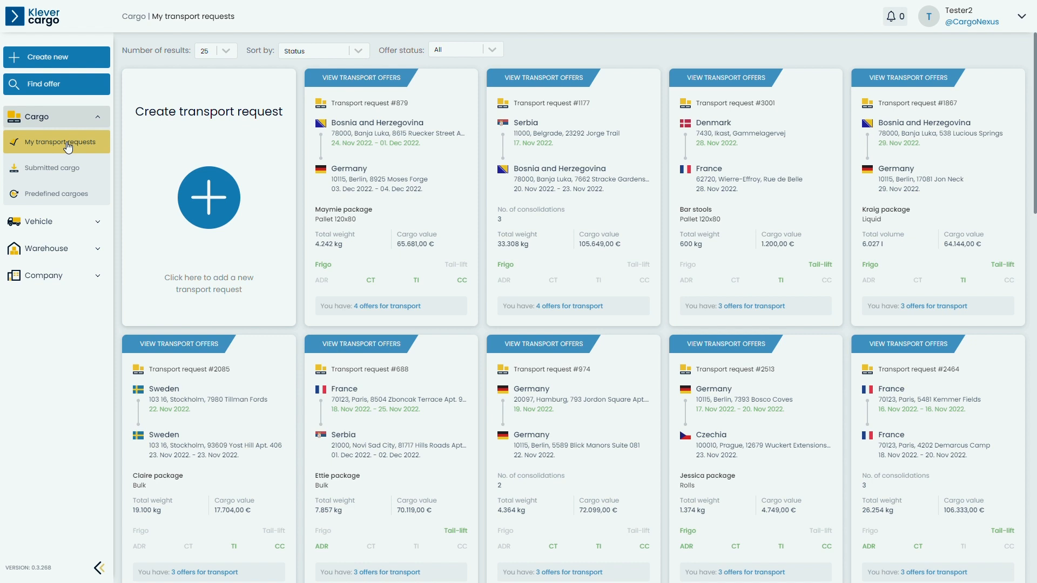
pyautogui.moveTo(710, 153)
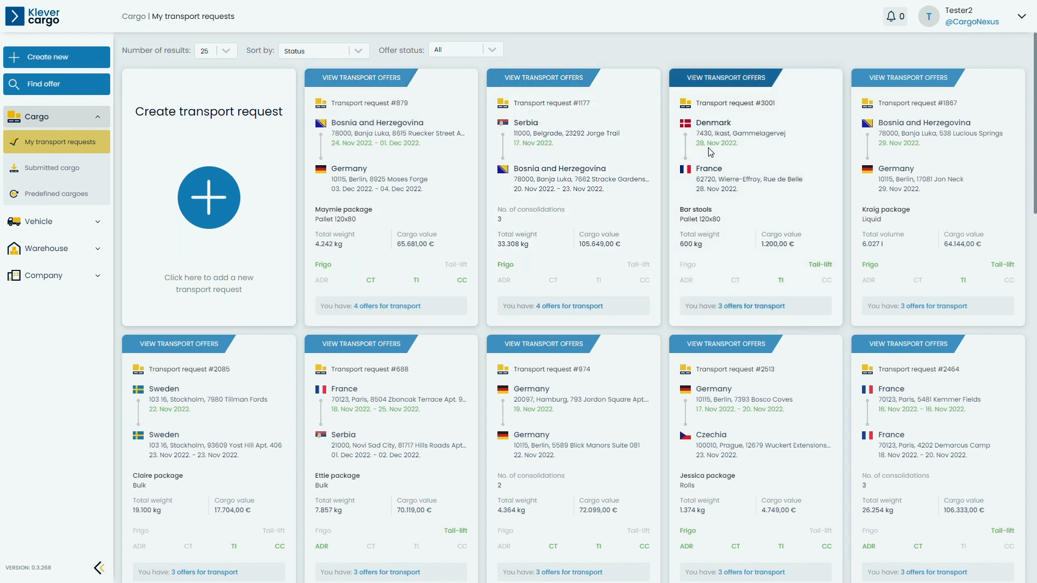
# Accept the 1,200 € semi-trailer offer for request #3001, then review and close its CMR.
pyautogui.click(723, 77)
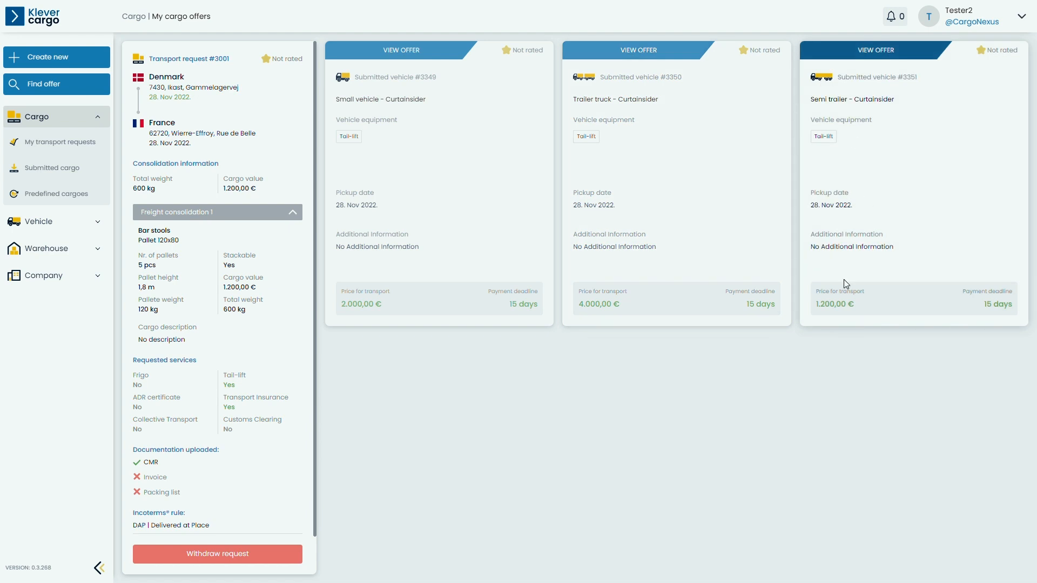
pyautogui.click(876, 50)
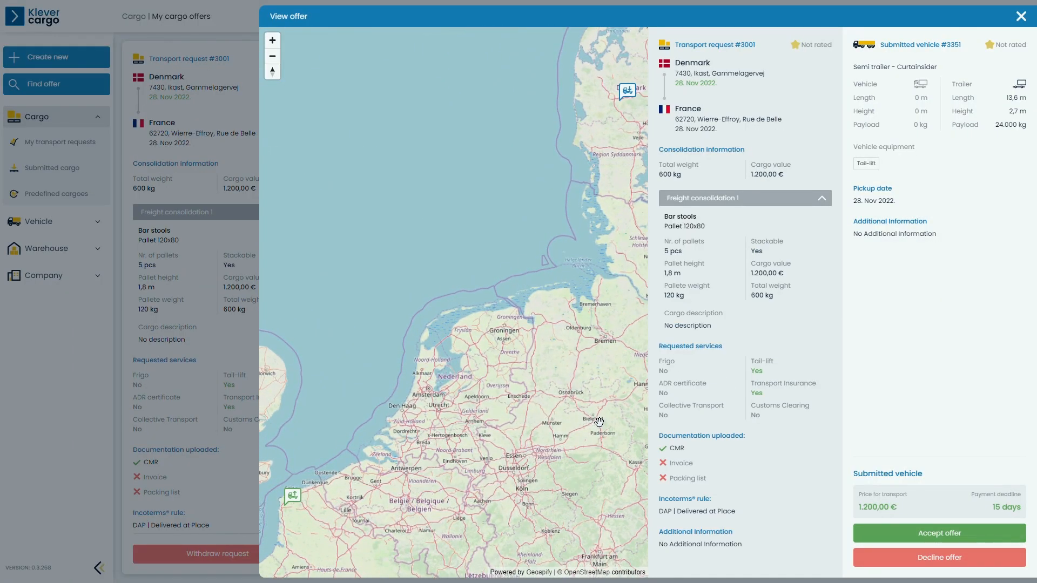
pyautogui.moveTo(937, 539)
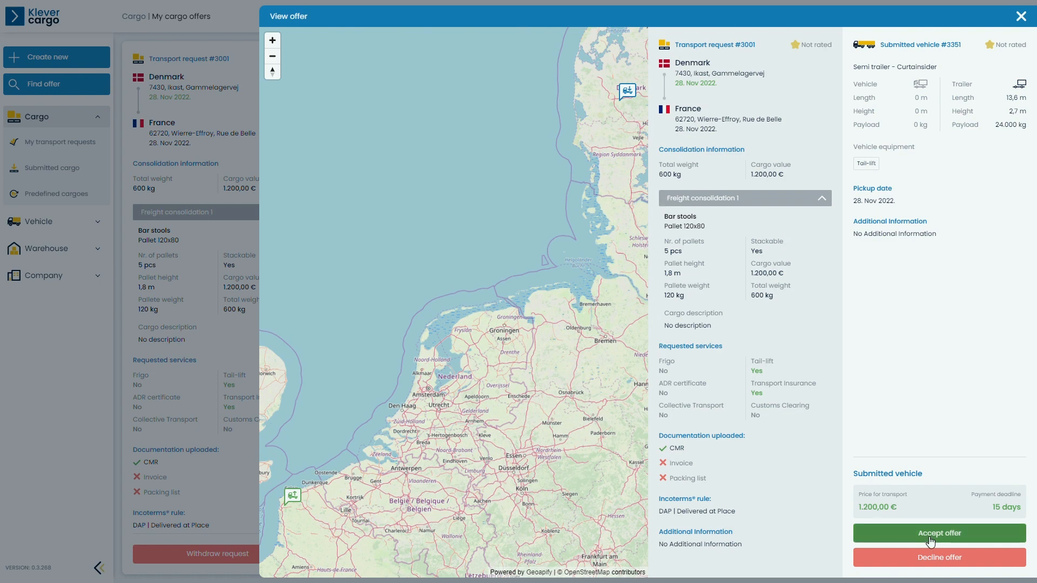
pyautogui.click(937, 533)
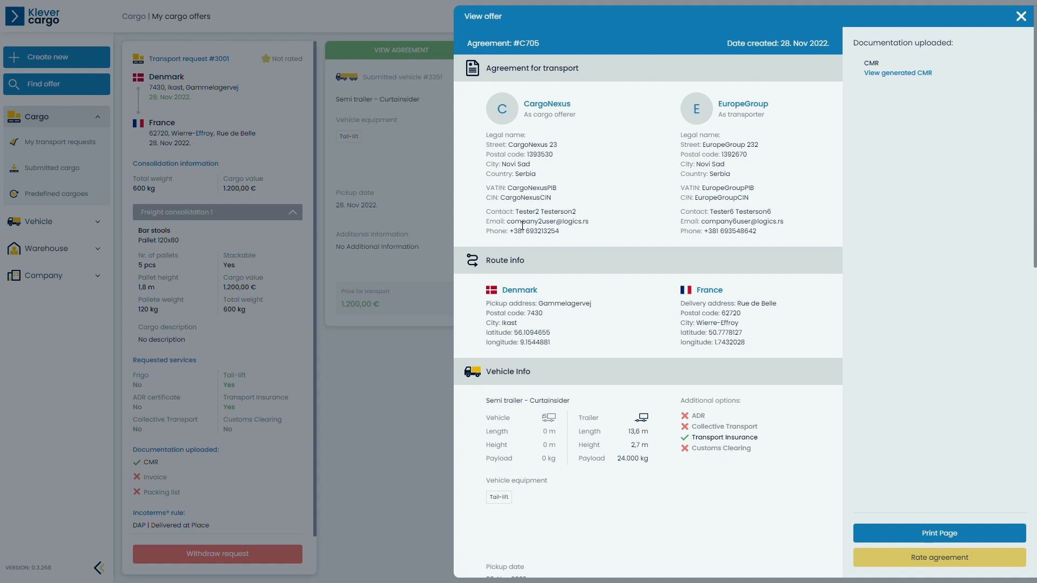
pyautogui.moveTo(865, 488)
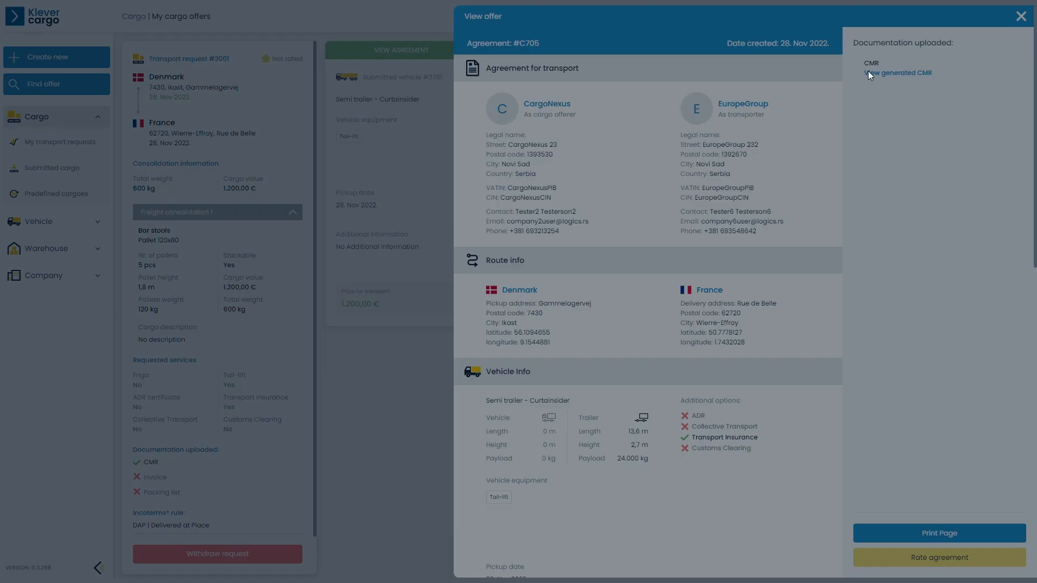
pyautogui.click(899, 73)
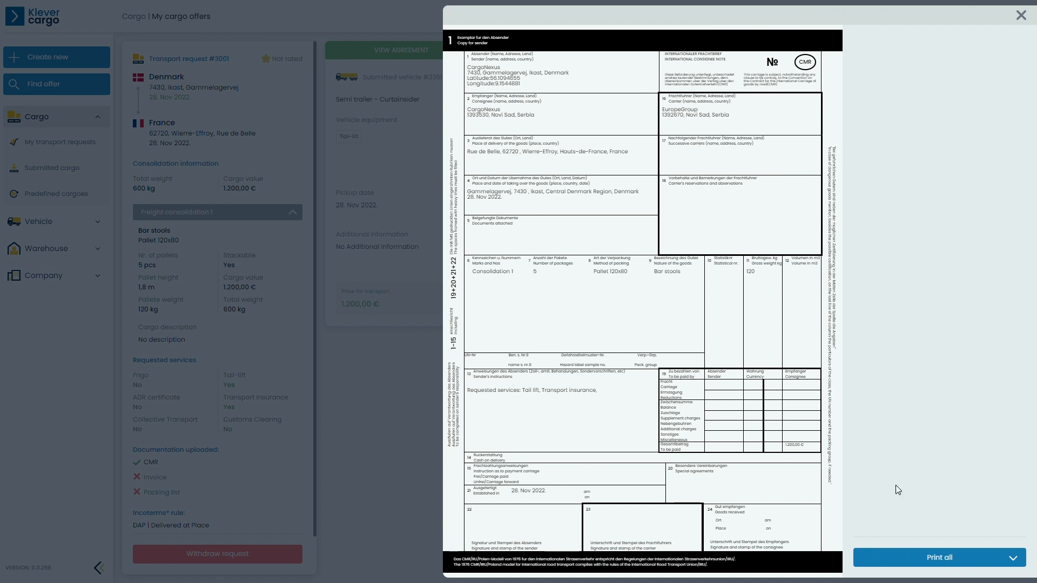
pyautogui.click(1021, 15)
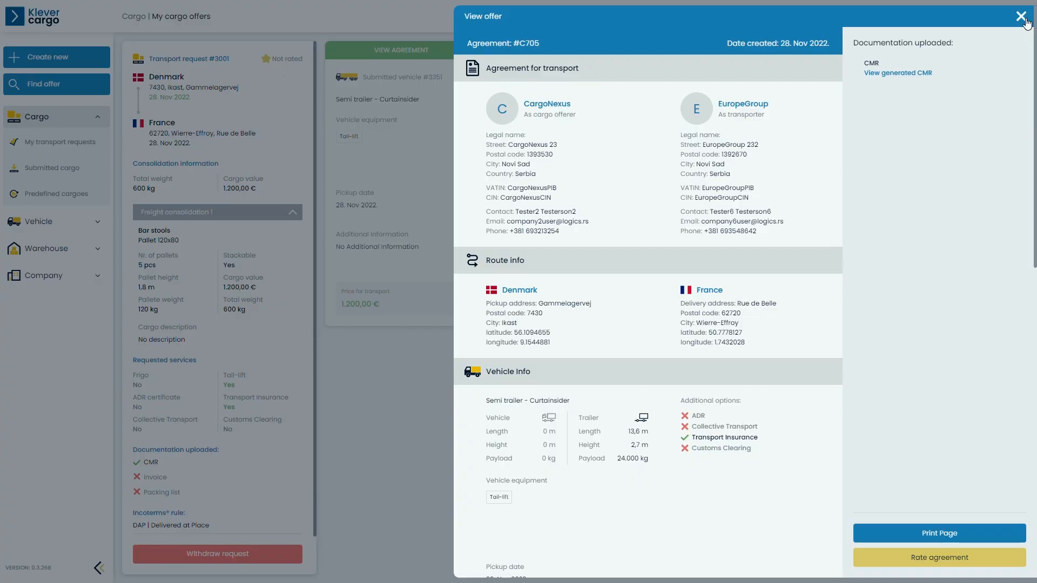
pyautogui.moveTo(938, 557)
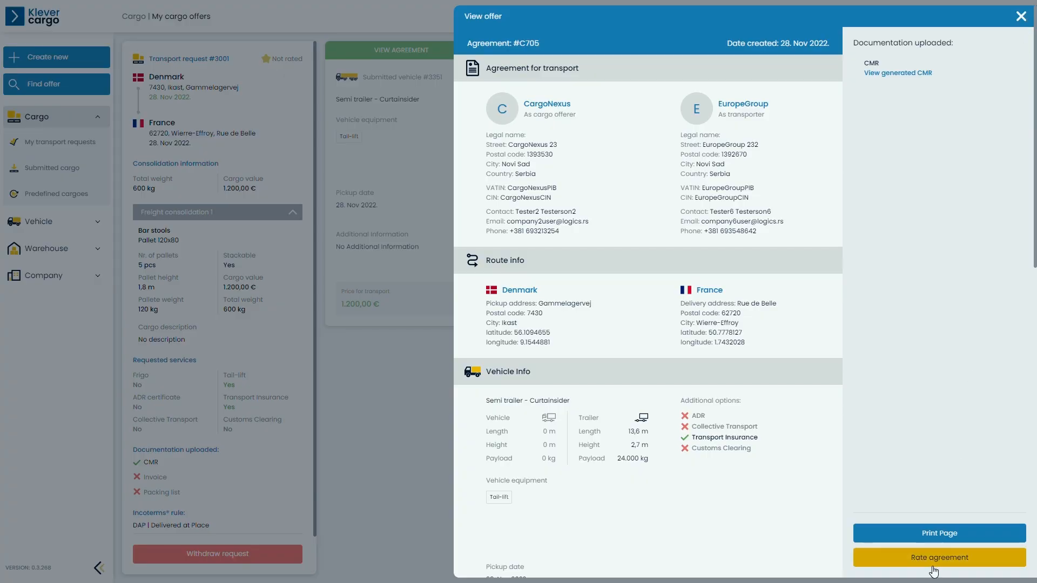
# Rate EuropeGroup five stars for service and communication on agreement #C705.
pyautogui.click(937, 557)
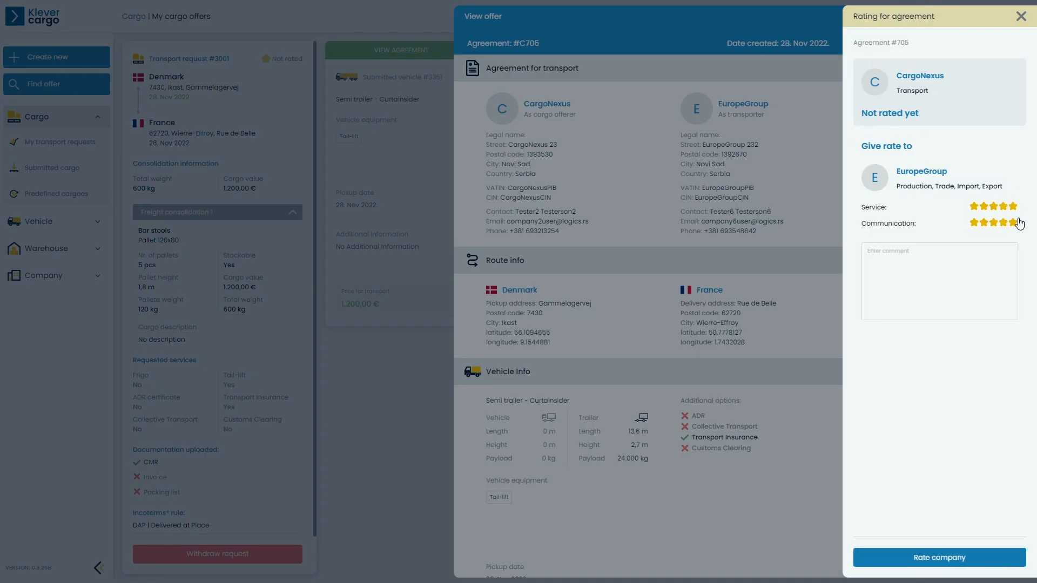
pyautogui.click(937, 558)
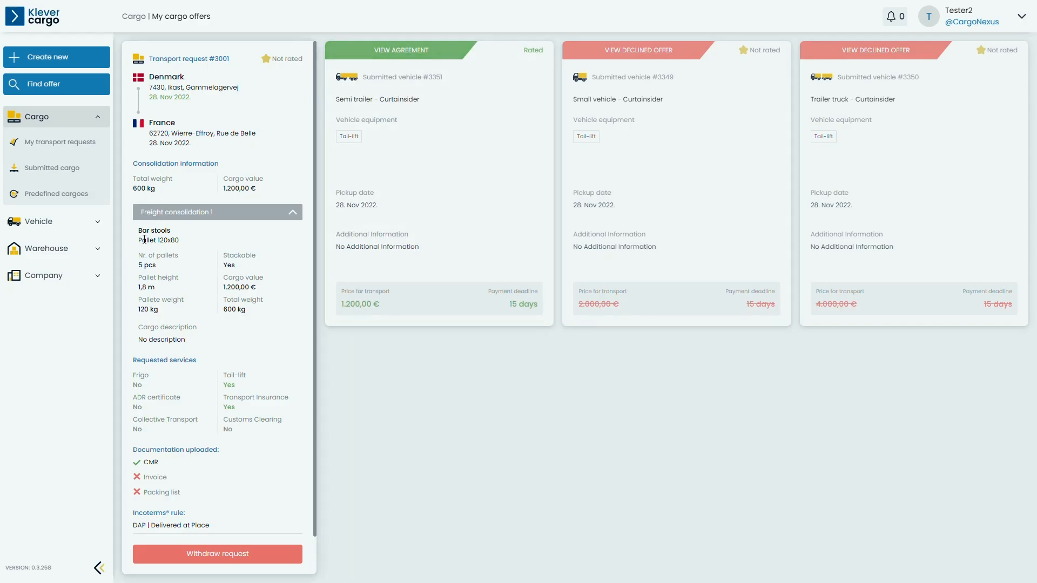
pyautogui.click(44, 275)
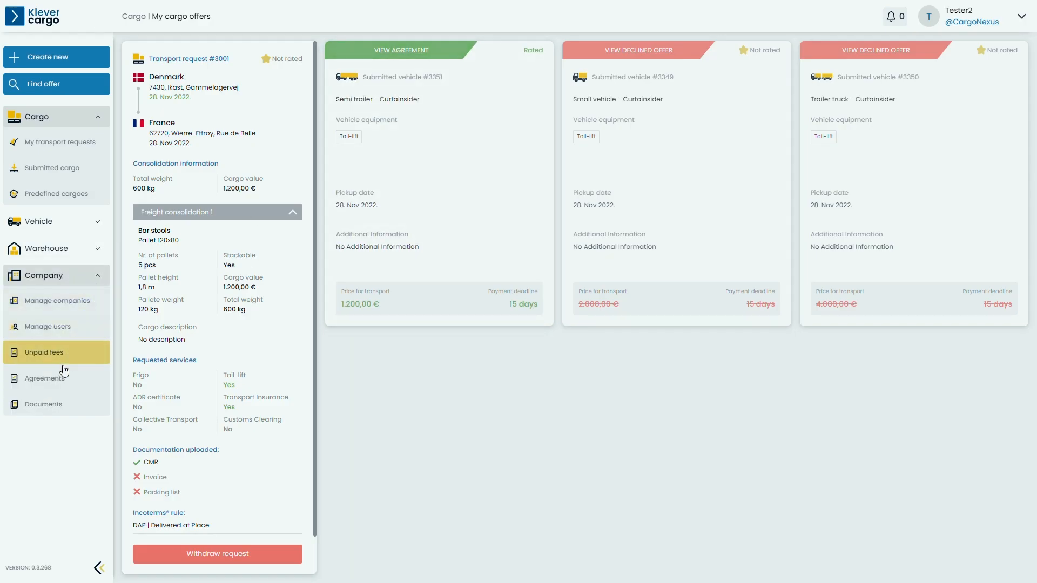
# Check agreement #C705 under Company > Agreements shows Rated, then go back to the dashboard.
pyautogui.click(45, 377)
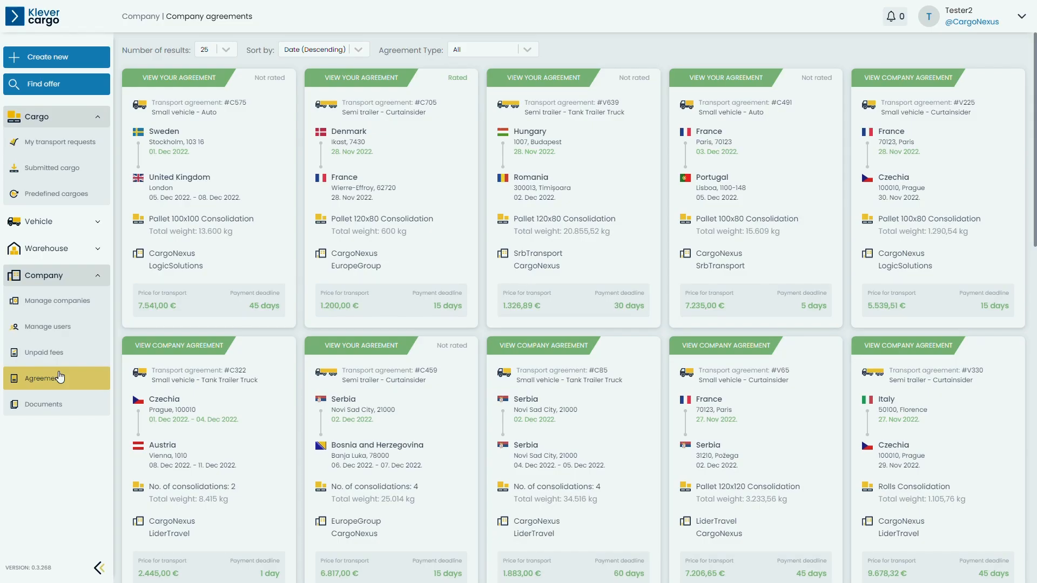
pyautogui.click(360, 78)
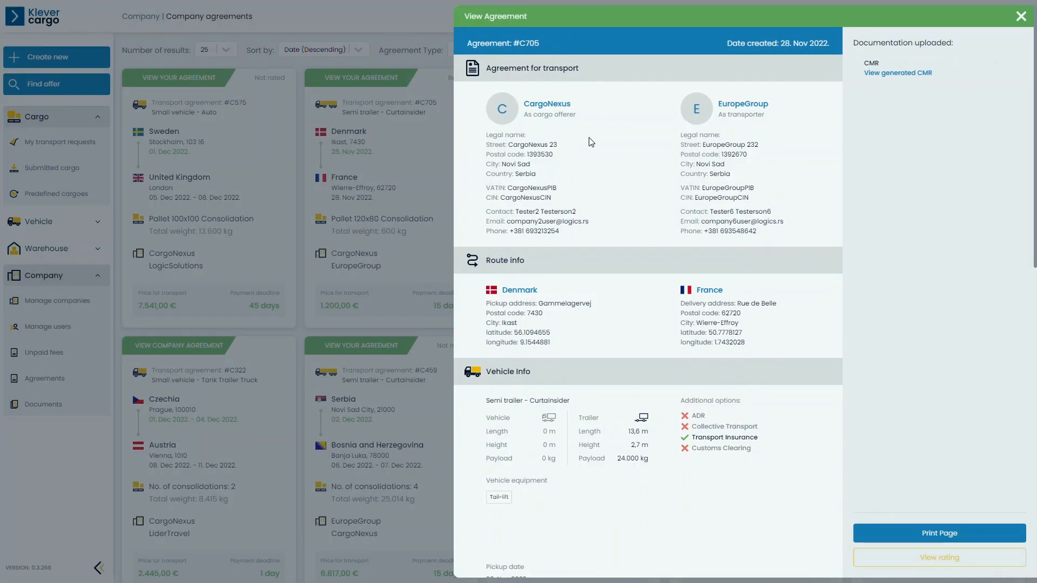
pyautogui.moveTo(607, 222)
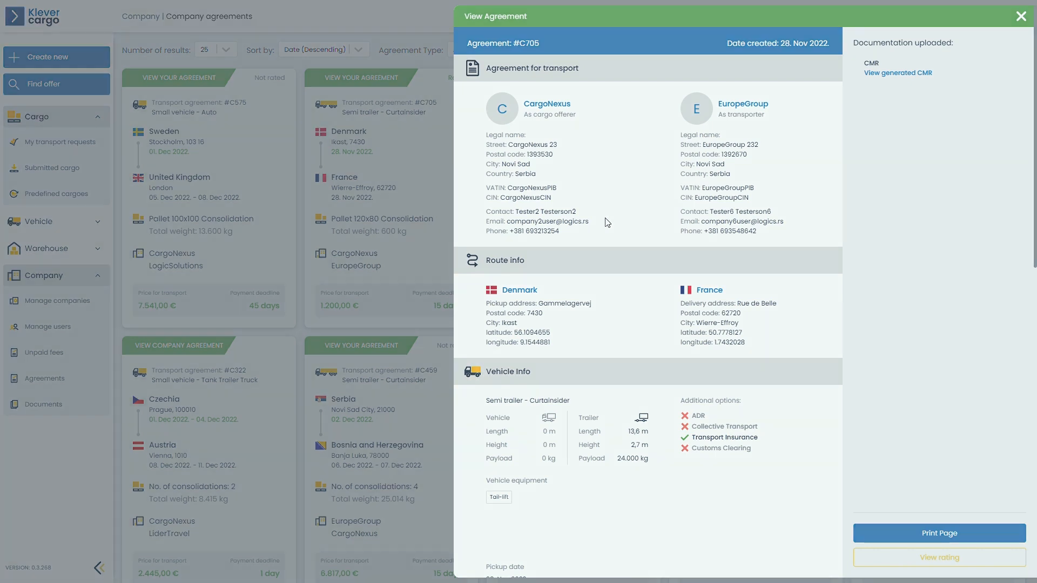
pyautogui.click(1021, 16)
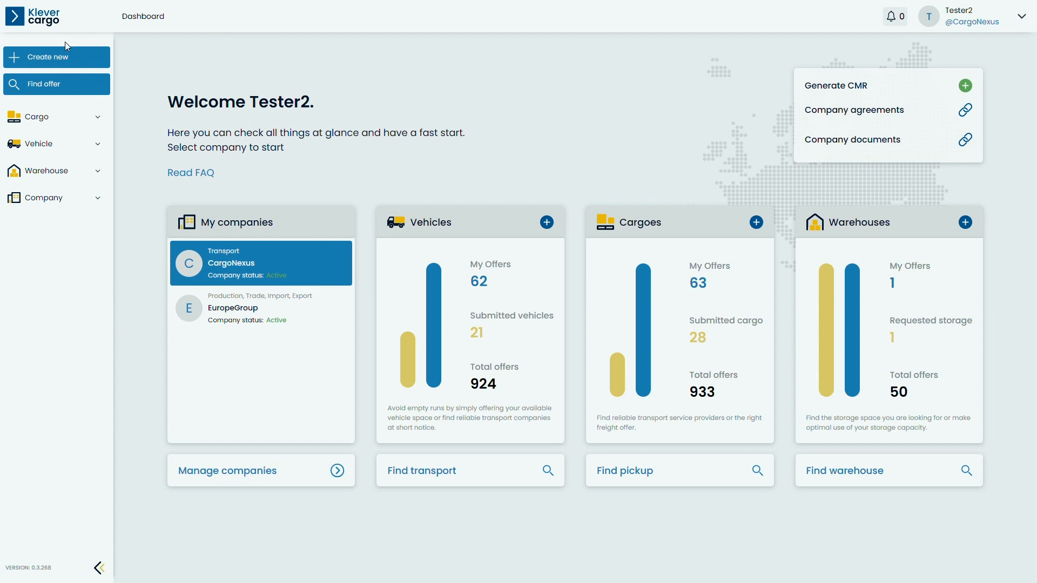
# Start a new storage offer with Block storage type and a Copenhagen warehouse address.
pyautogui.click(56, 57)
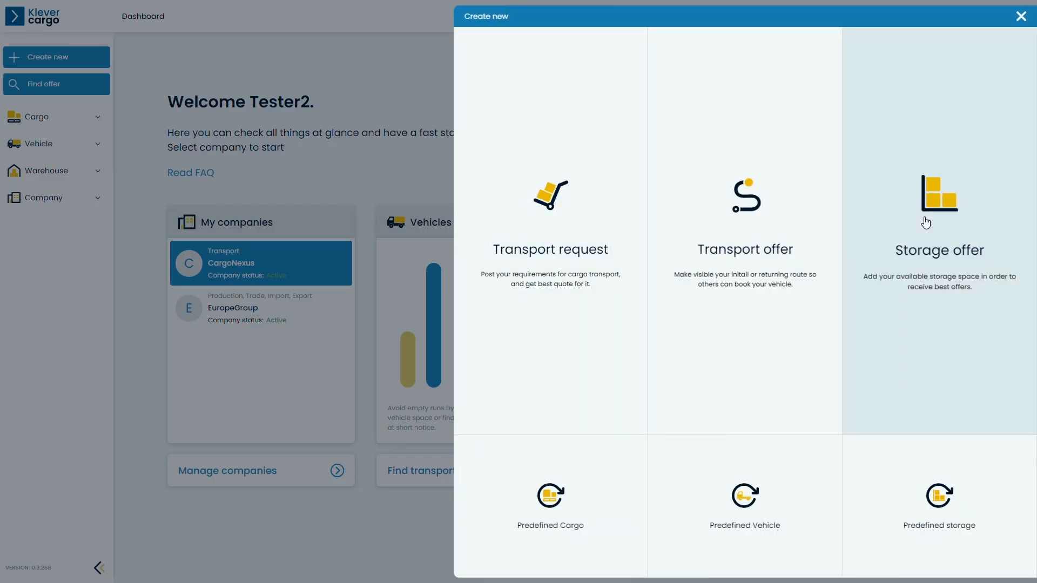
pyautogui.click(938, 231)
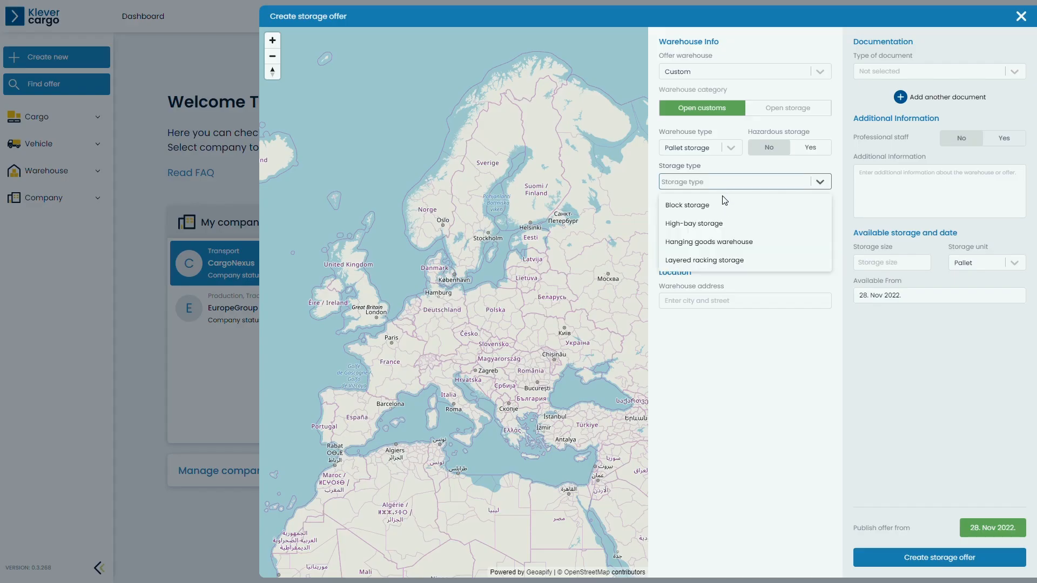
pyautogui.click(687, 205)
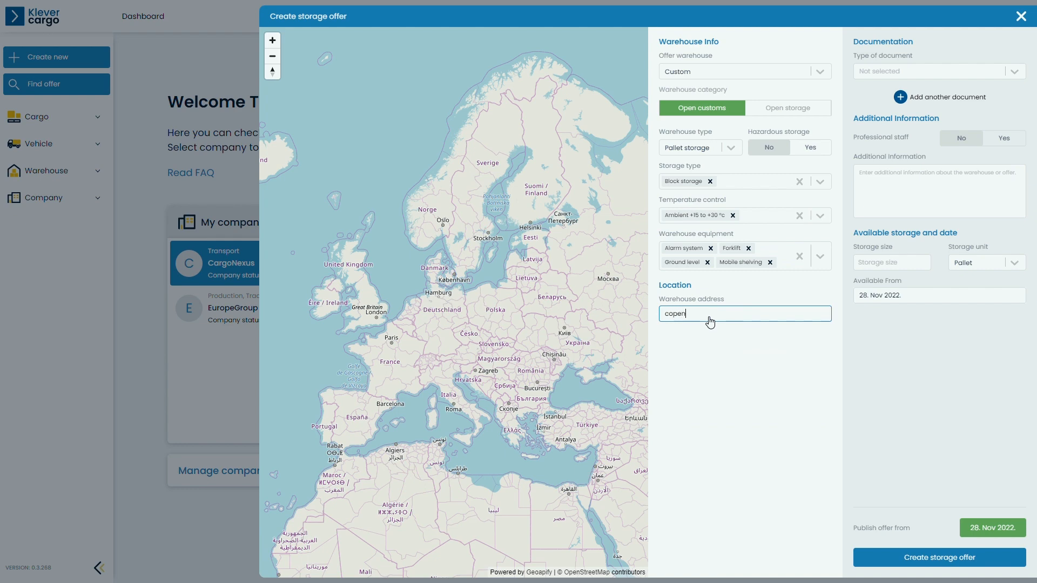
pyautogui.click(728, 331)
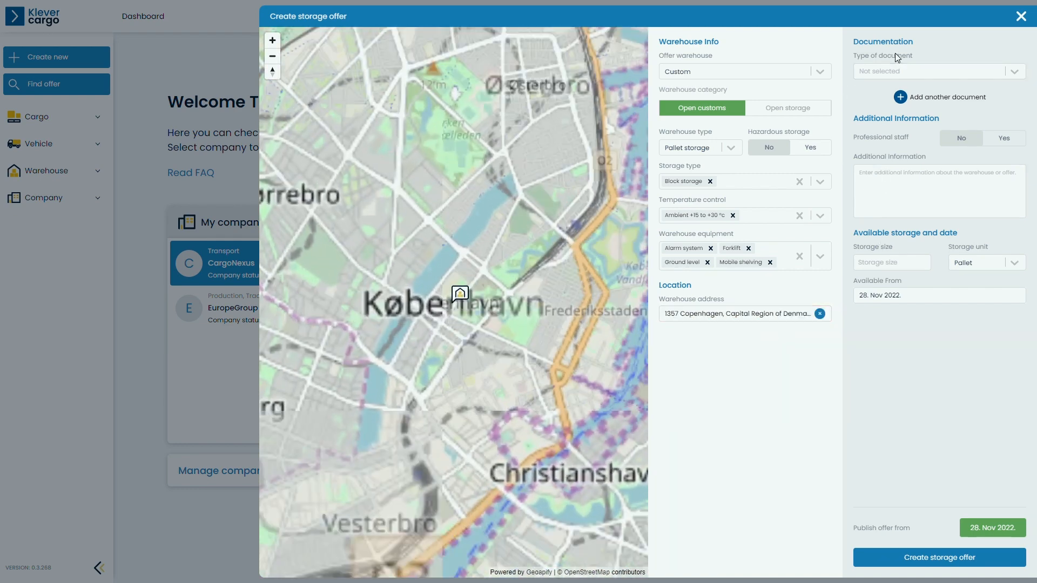
pyautogui.click(271, 41)
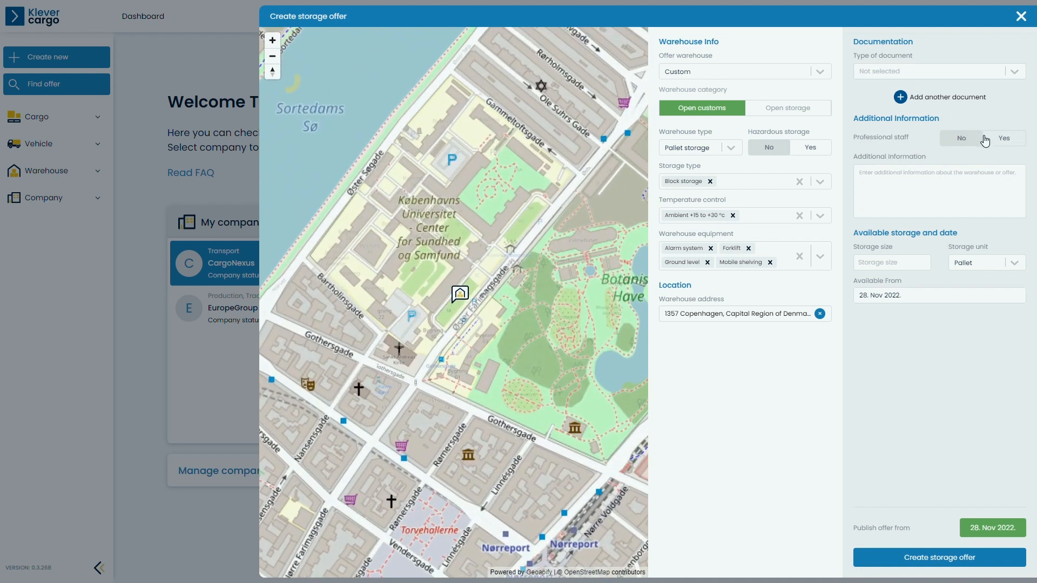
# Set professional staff to Yes and size to 1000 pallets, then publish the offer.
pyautogui.click(1004, 138)
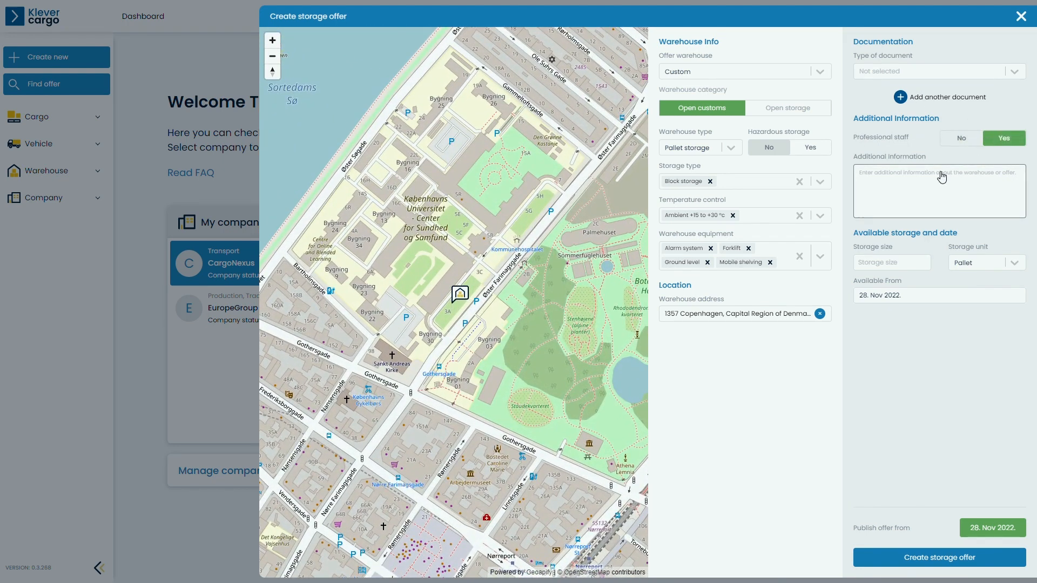
pyautogui.click(892, 262)
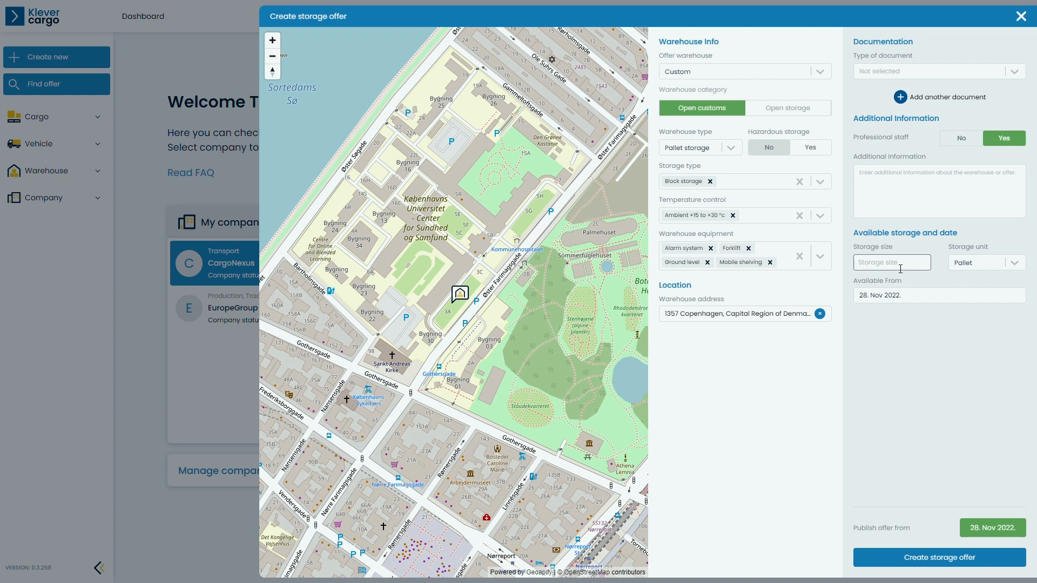
pyautogui.write('1000')
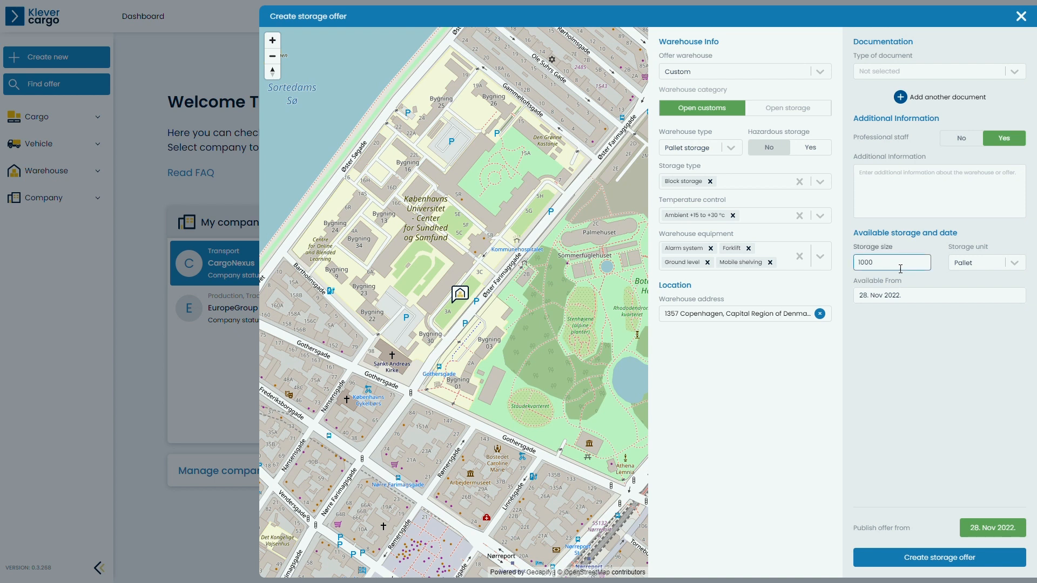
pyautogui.moveTo(912, 466)
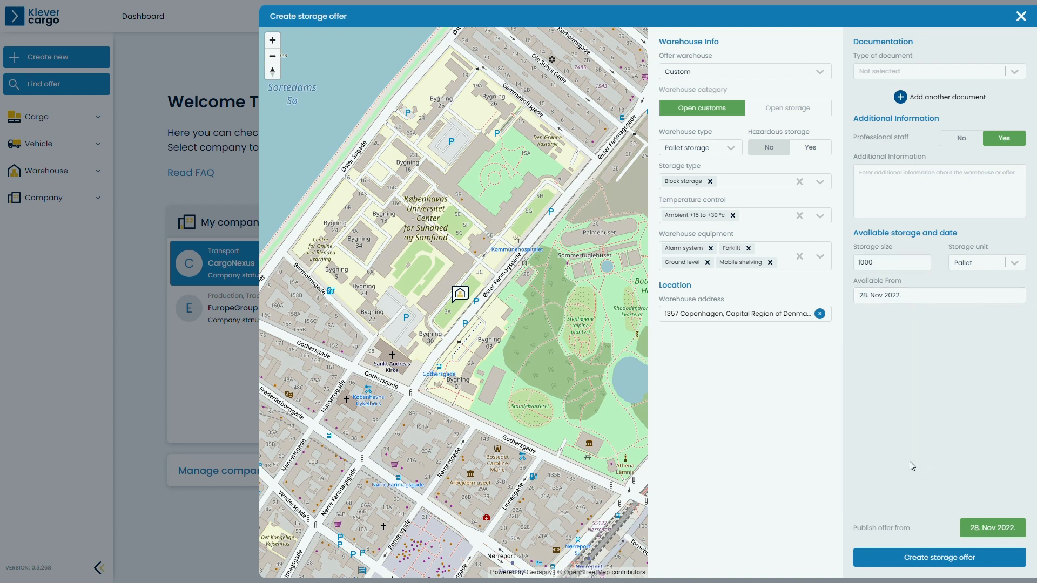
pyautogui.click(1020, 16)
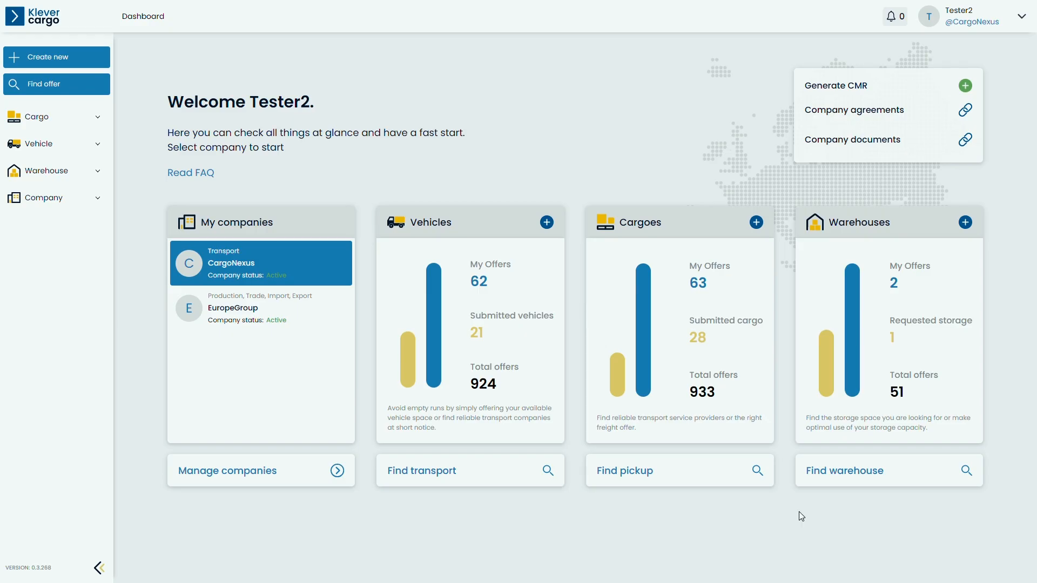
# Glance at the new notification and expand the Warehouse section to list storage offers.
pyautogui.click(46, 171)
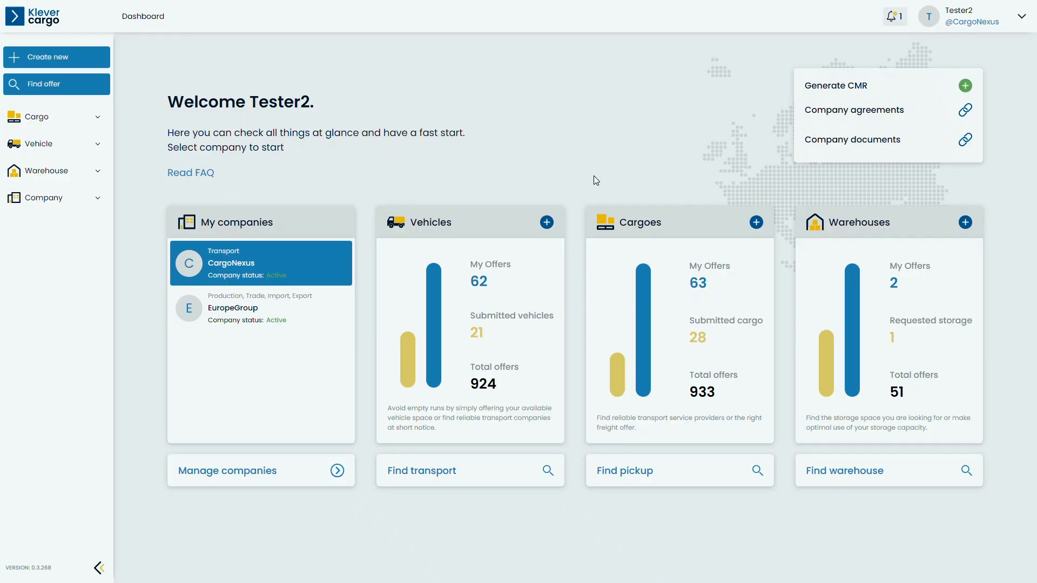
pyautogui.moveTo(913, 20)
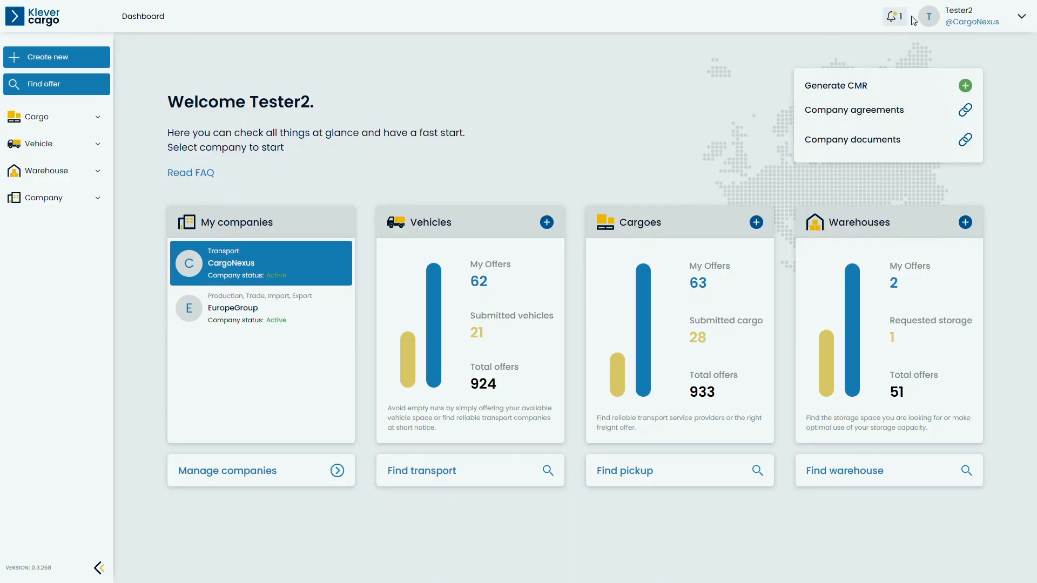
pyautogui.click(893, 16)
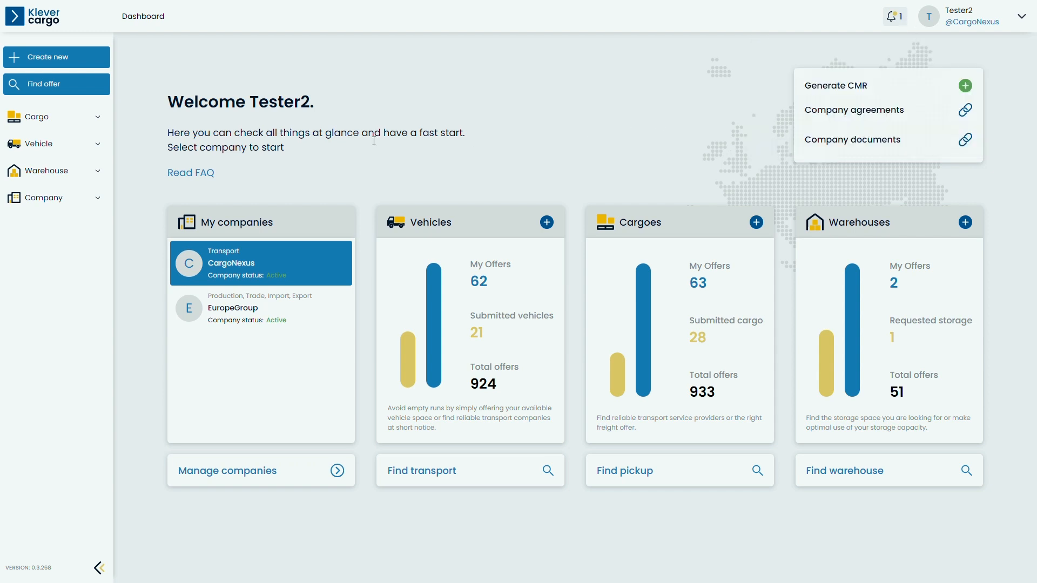
pyautogui.click(45, 170)
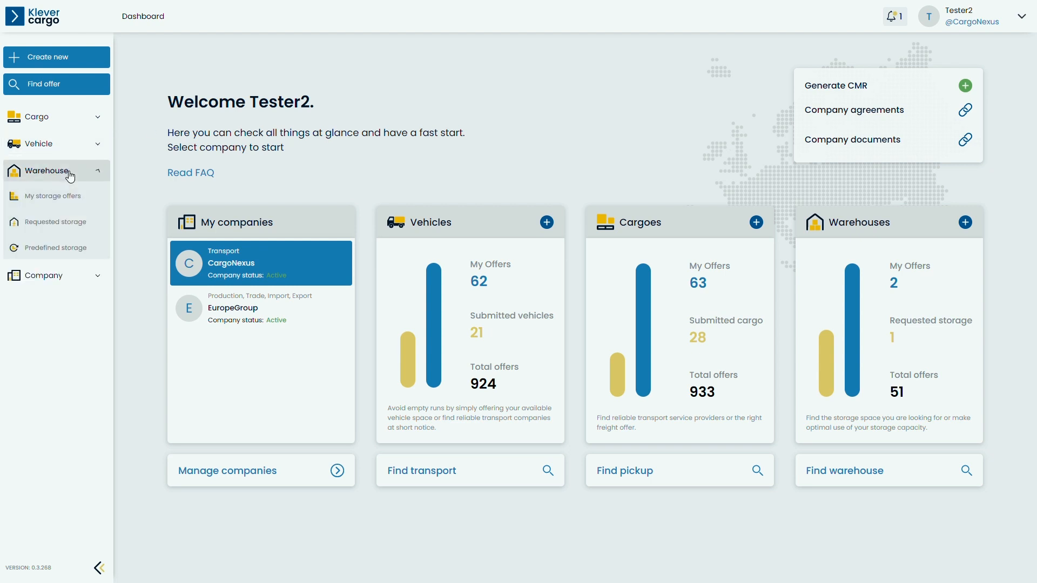
pyautogui.moveTo(53, 195)
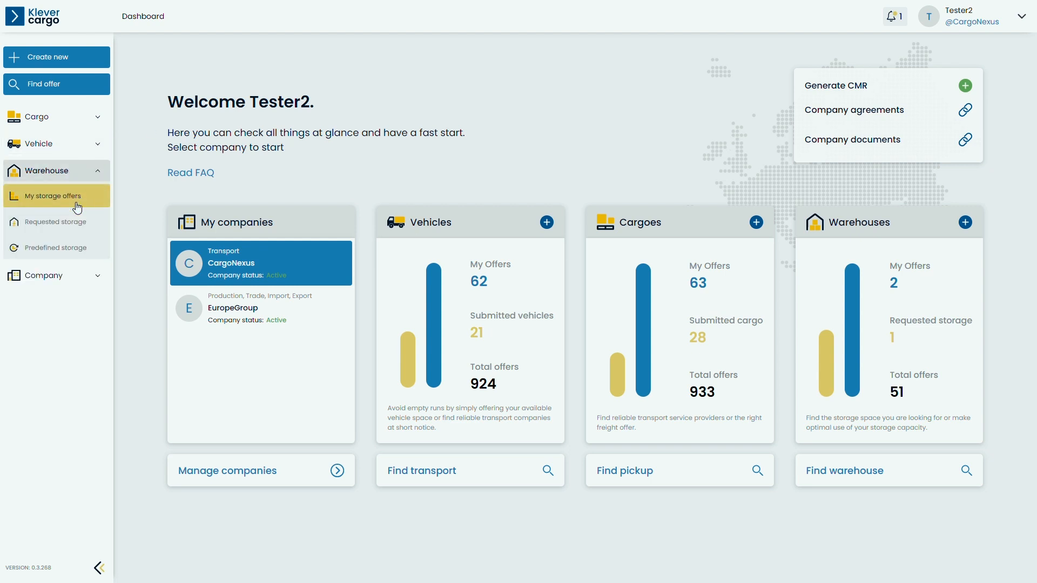
# From My storage offers, send a 1,600 € price for storage request #169.
pyautogui.click(53, 195)
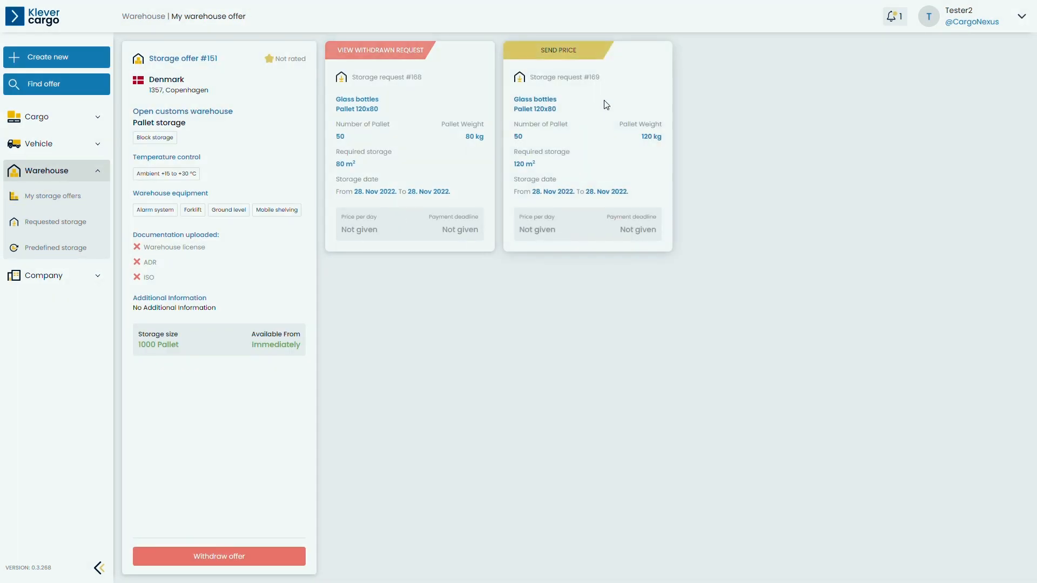
pyautogui.click(557, 50)
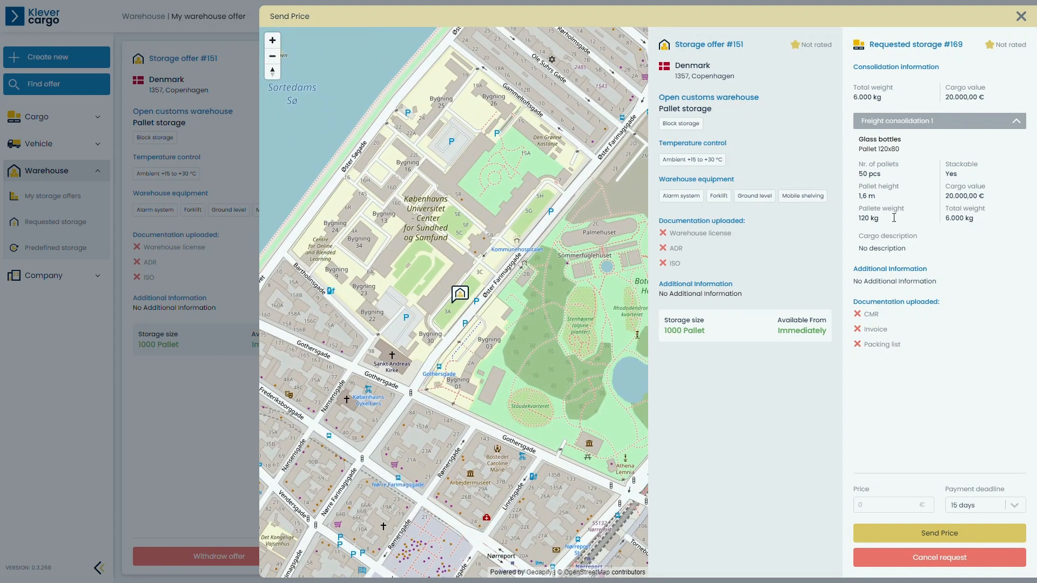
pyautogui.click(893, 505)
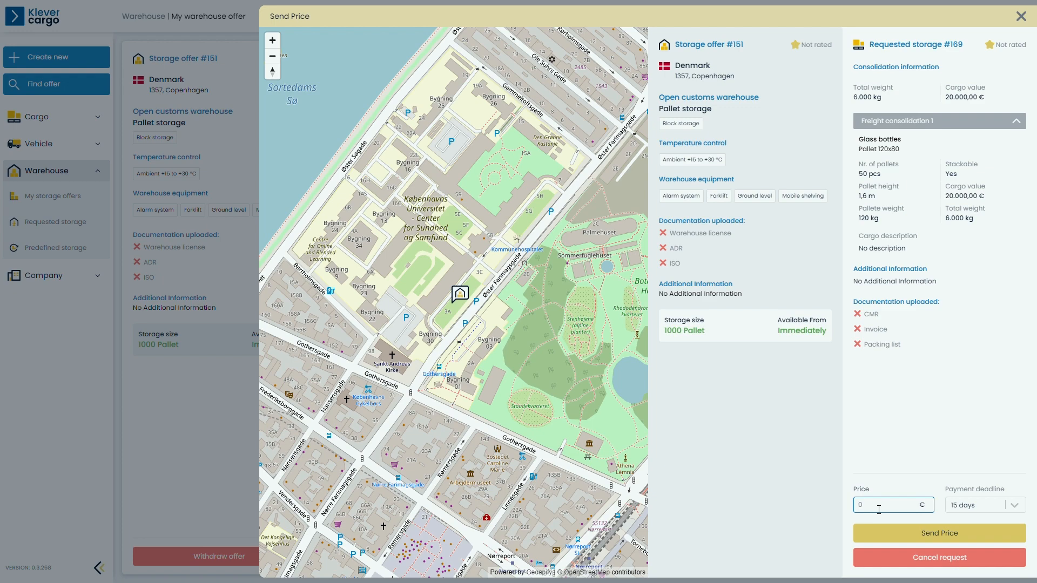
pyautogui.click(937, 533)
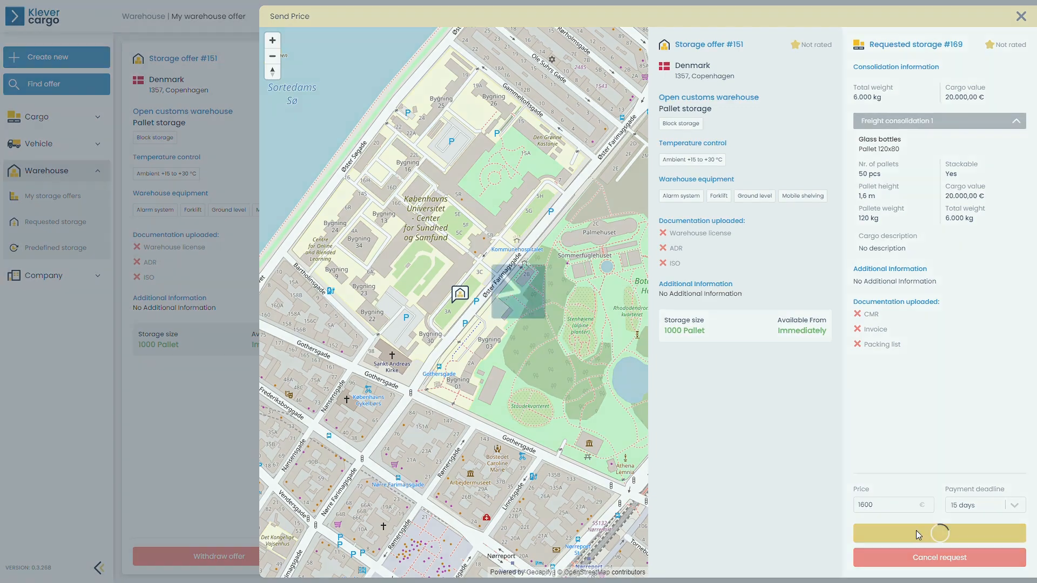
pyautogui.click(937, 533)
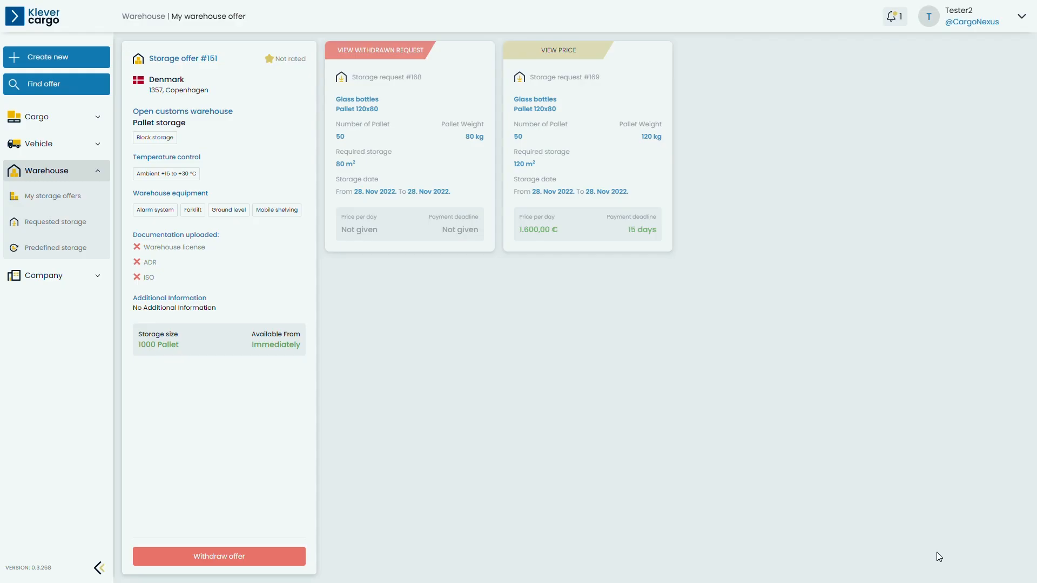